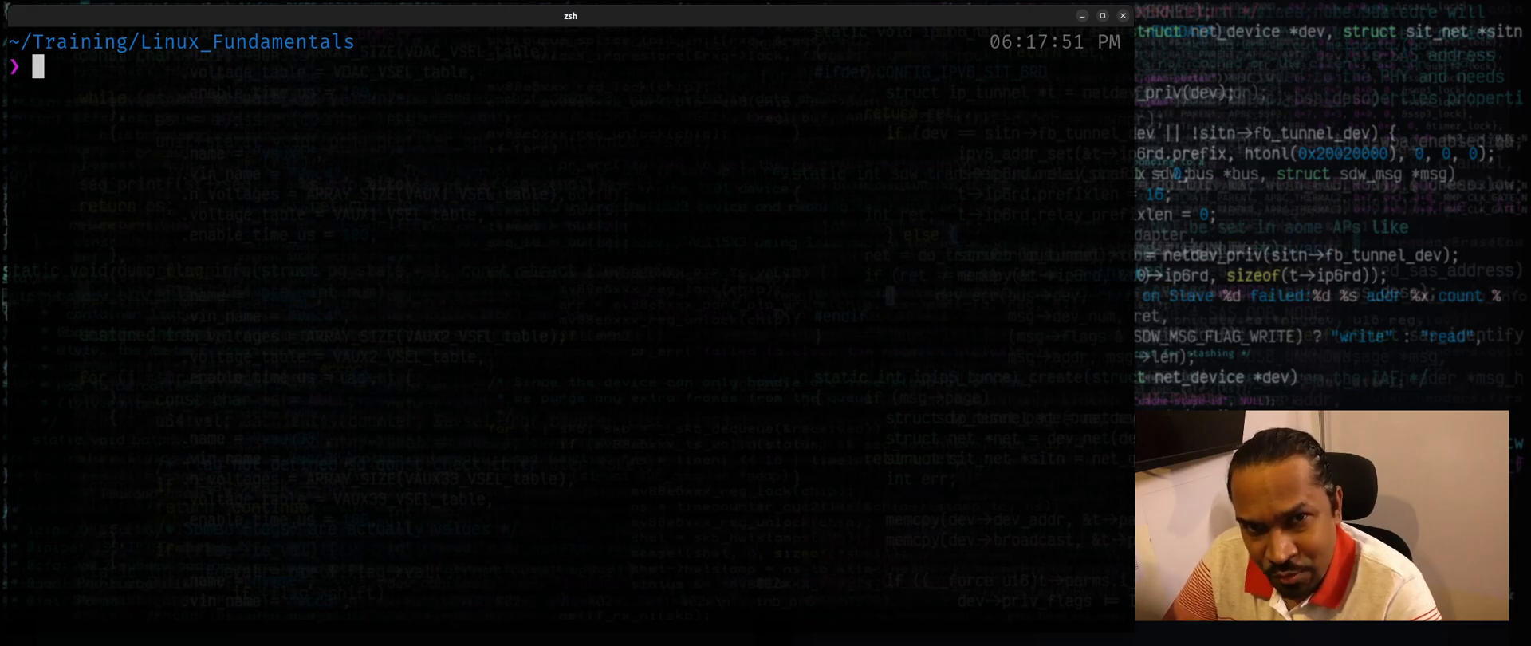
- Create a directory named testfolder with mkdir
{"action": "type", "text": "mkd"}
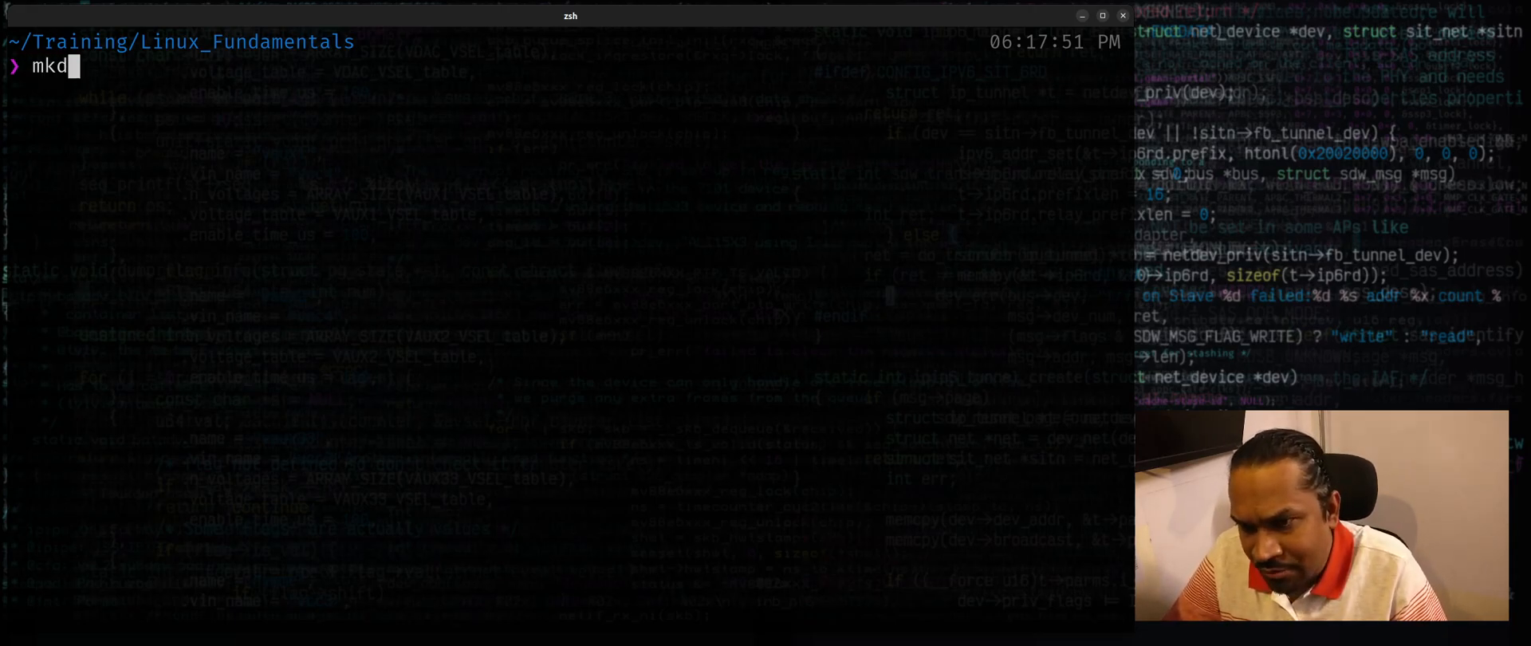
{"action": "type", "text": "ir"}
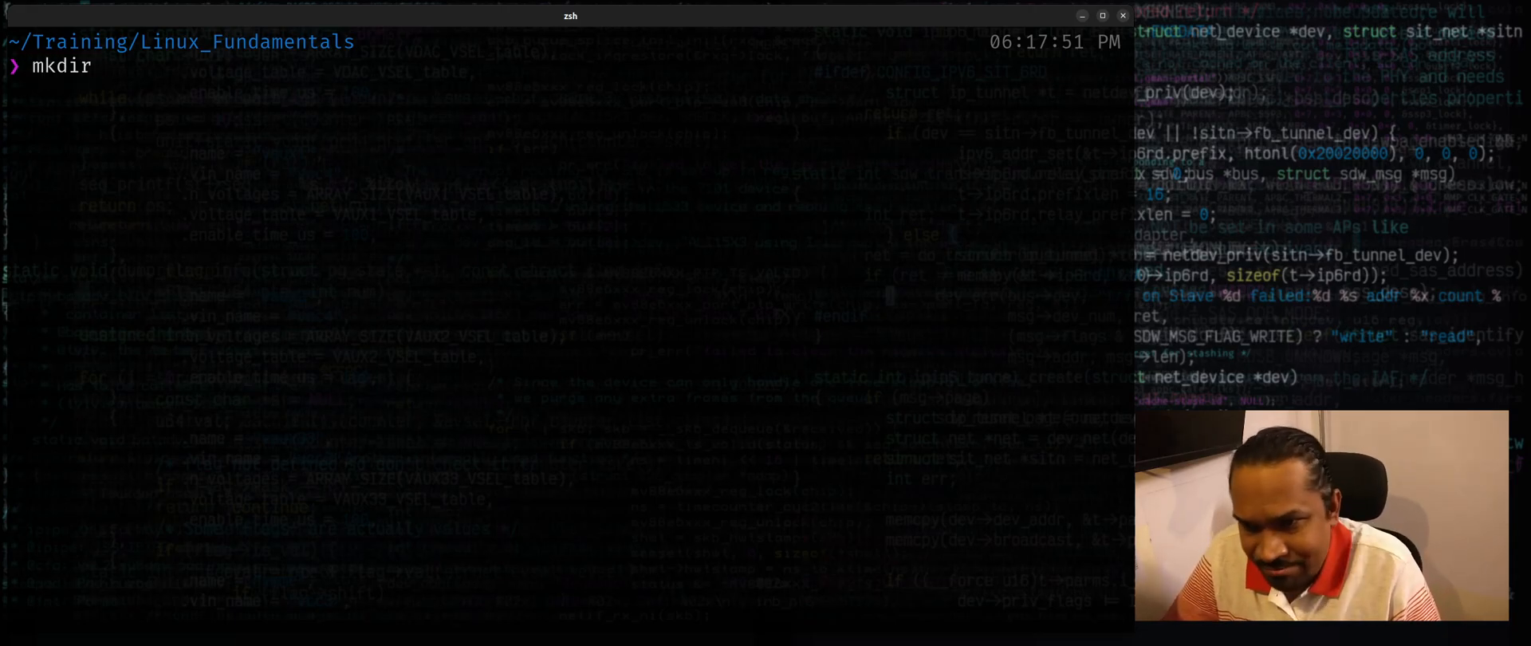
{"action": "type", "text": "testfolder"}
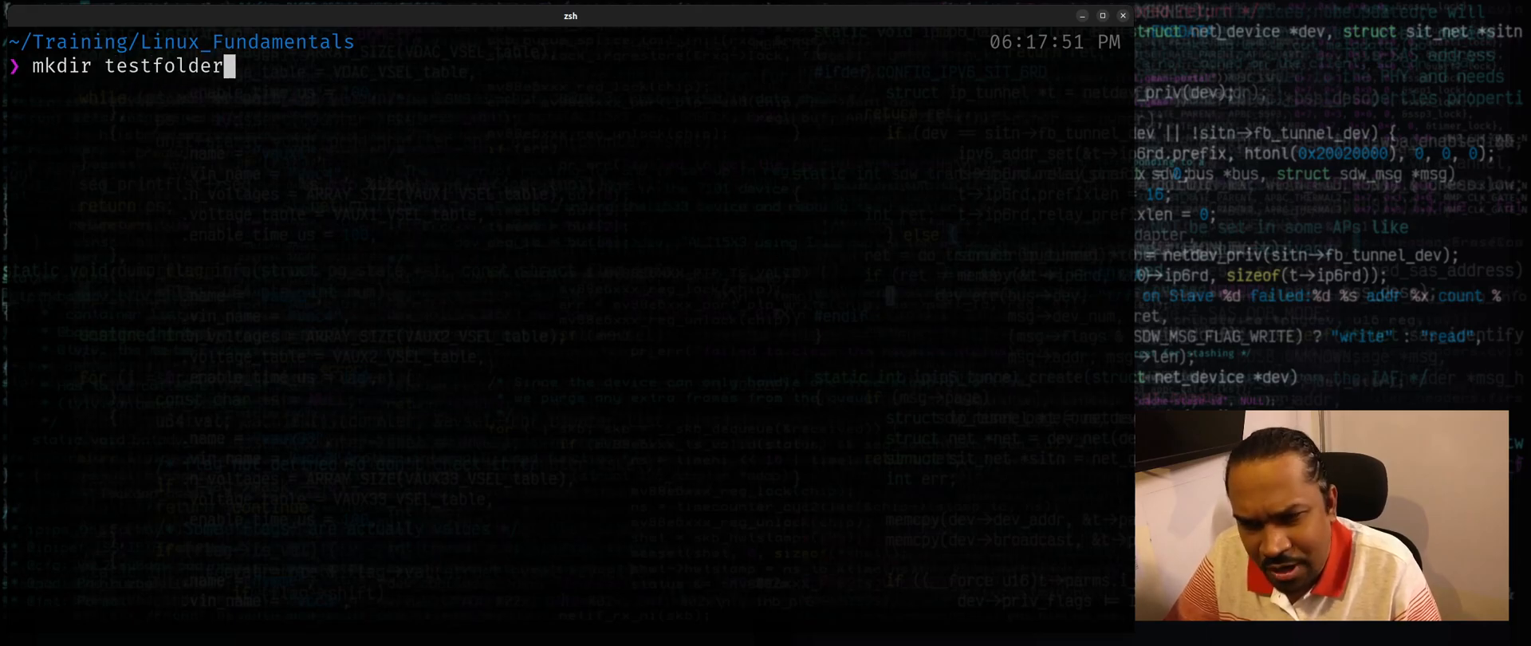
{"action": "key", "text": "Return"}
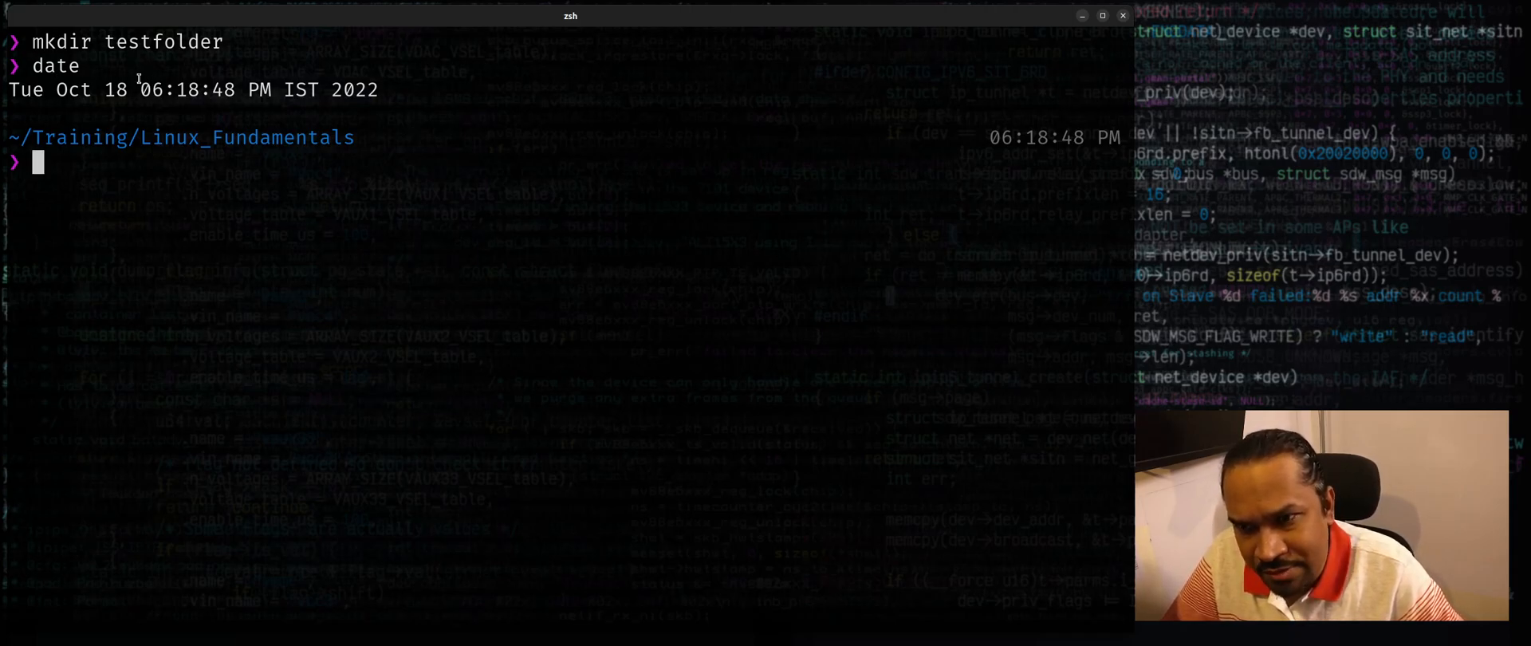
- Print only the current year with date +%Y, fixing a stray quotation mark
{"action": "type", "text": "date"}
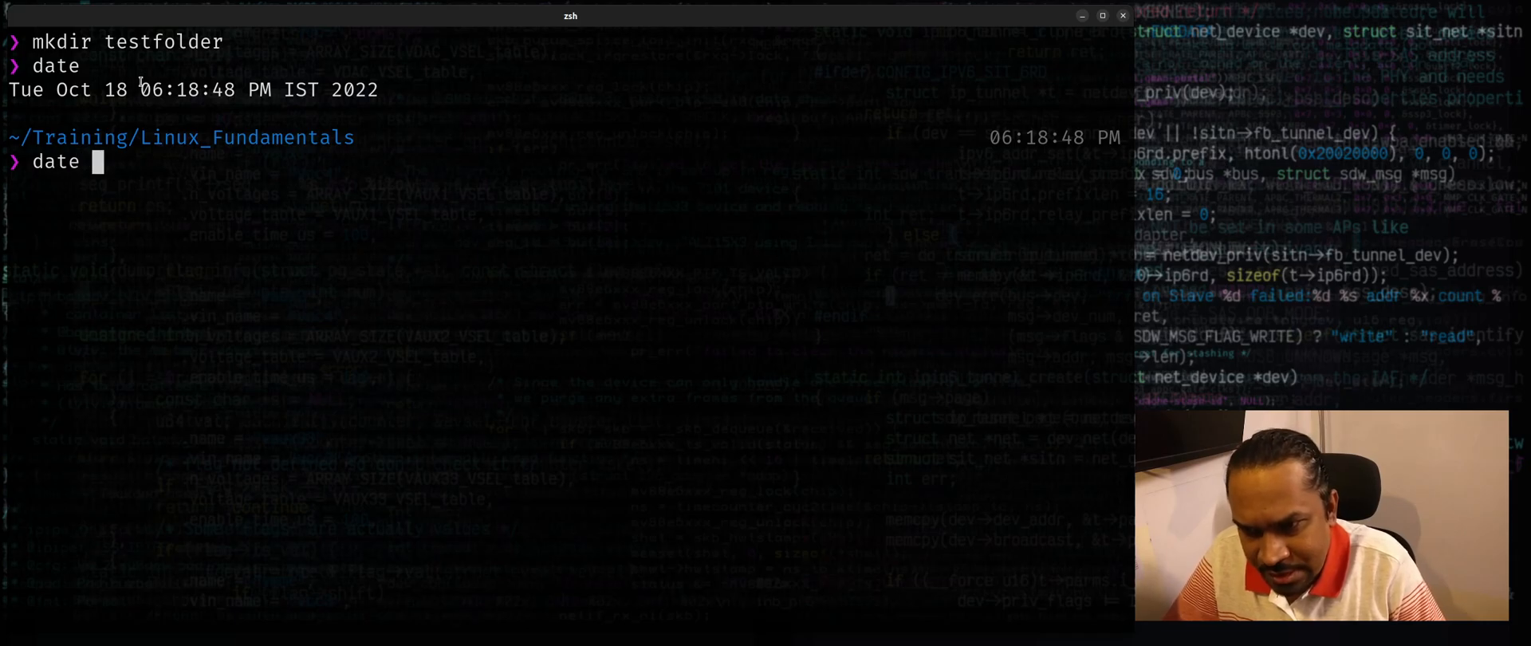
{"action": "type", "text": "+"}
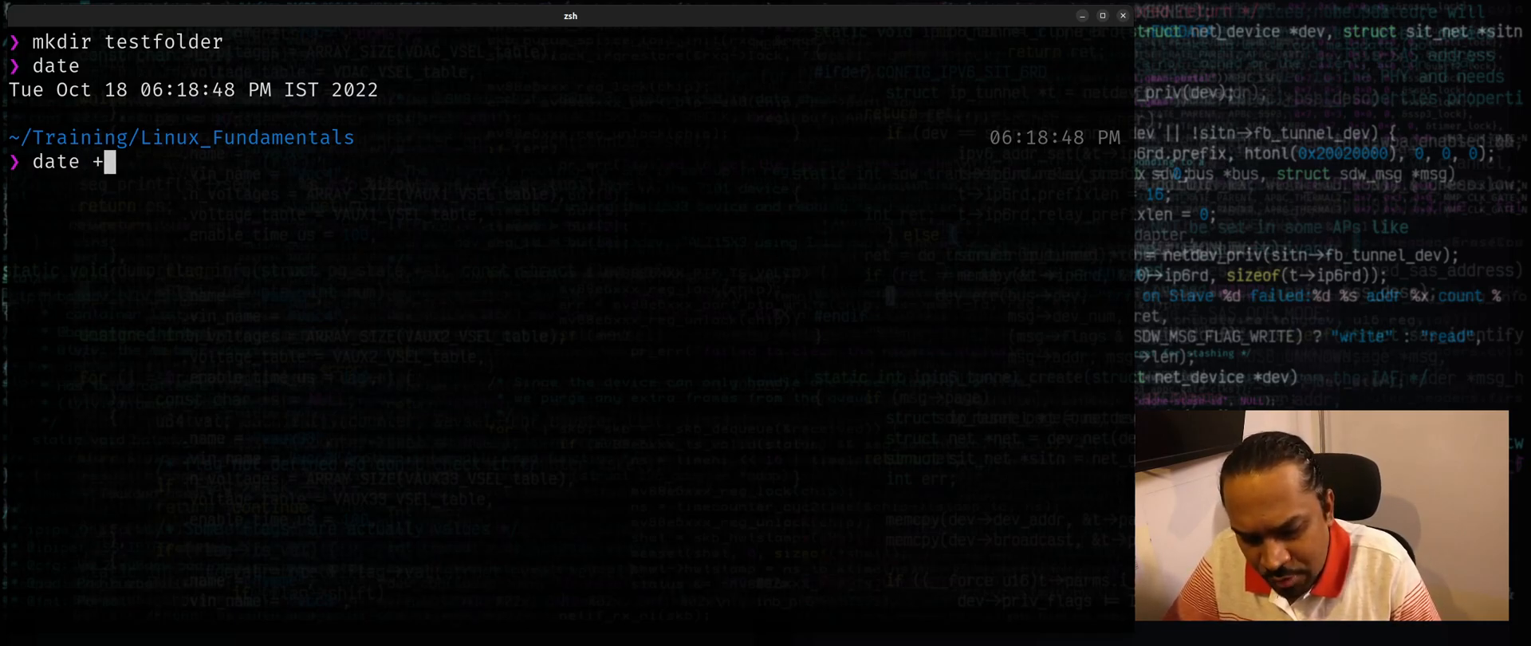
{"action": "type", "text": "\""}
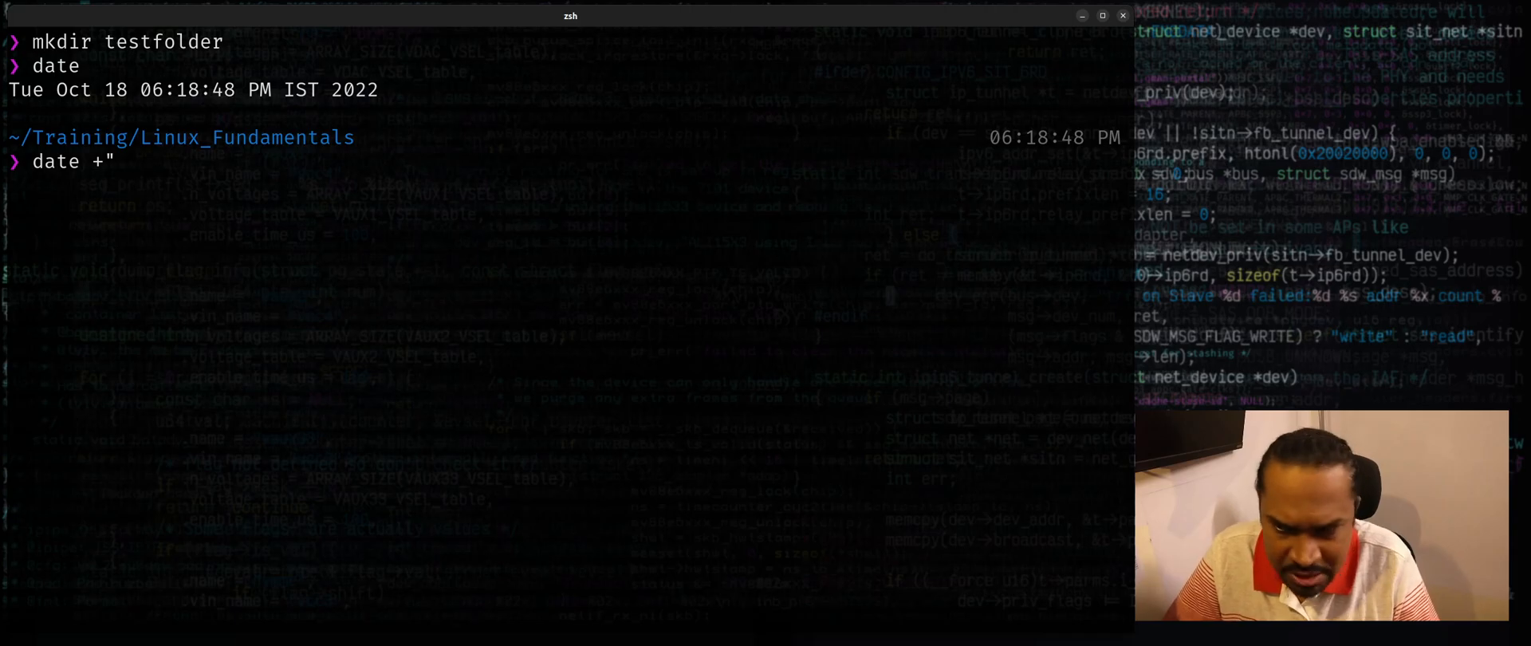
{"action": "key", "text": "BackSpace"}
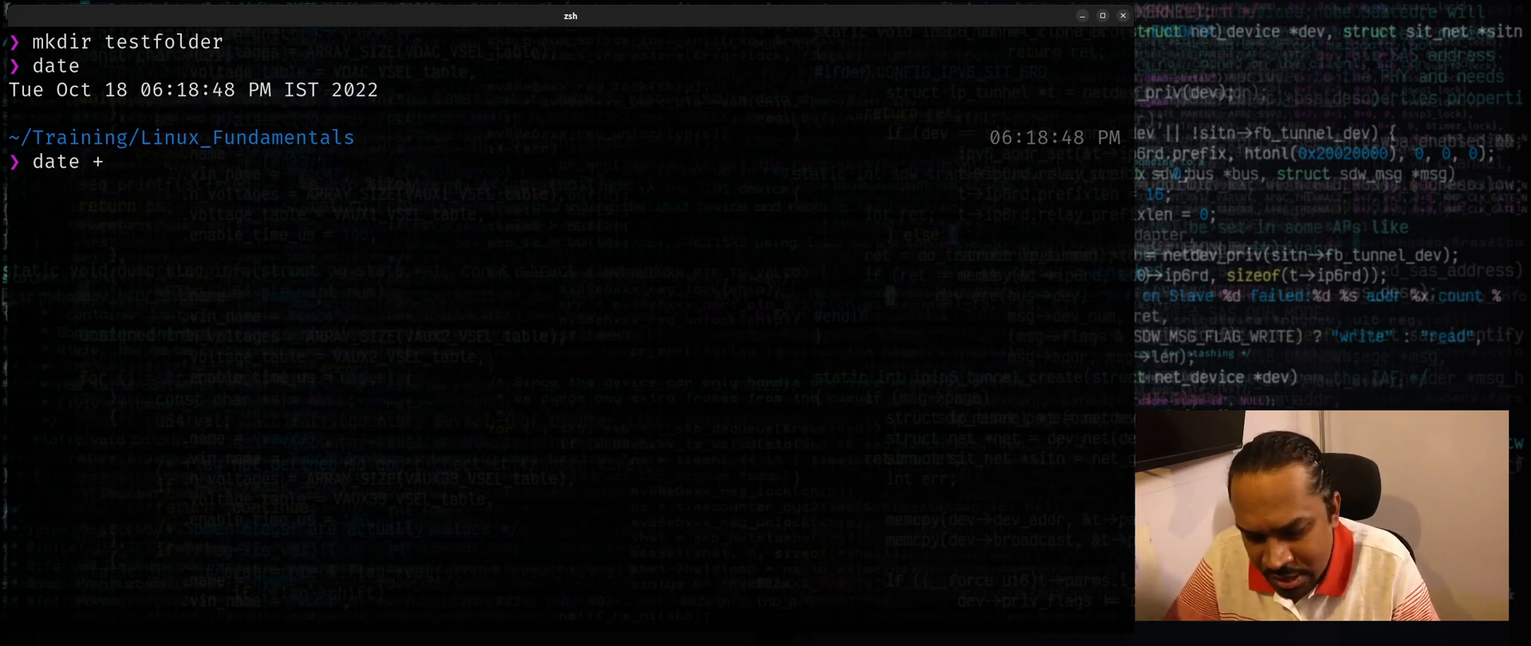
{"action": "type", "text": "%"}
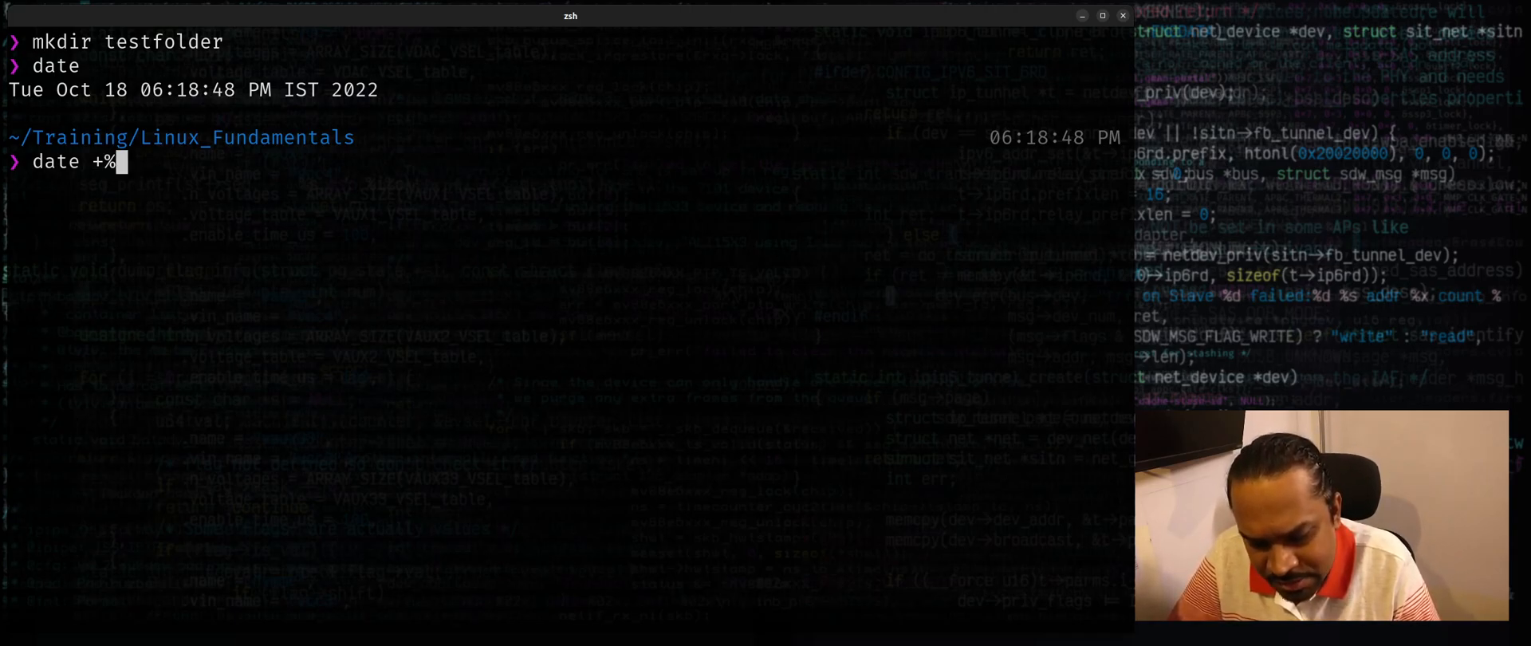
{"action": "type", "text": "Y"}
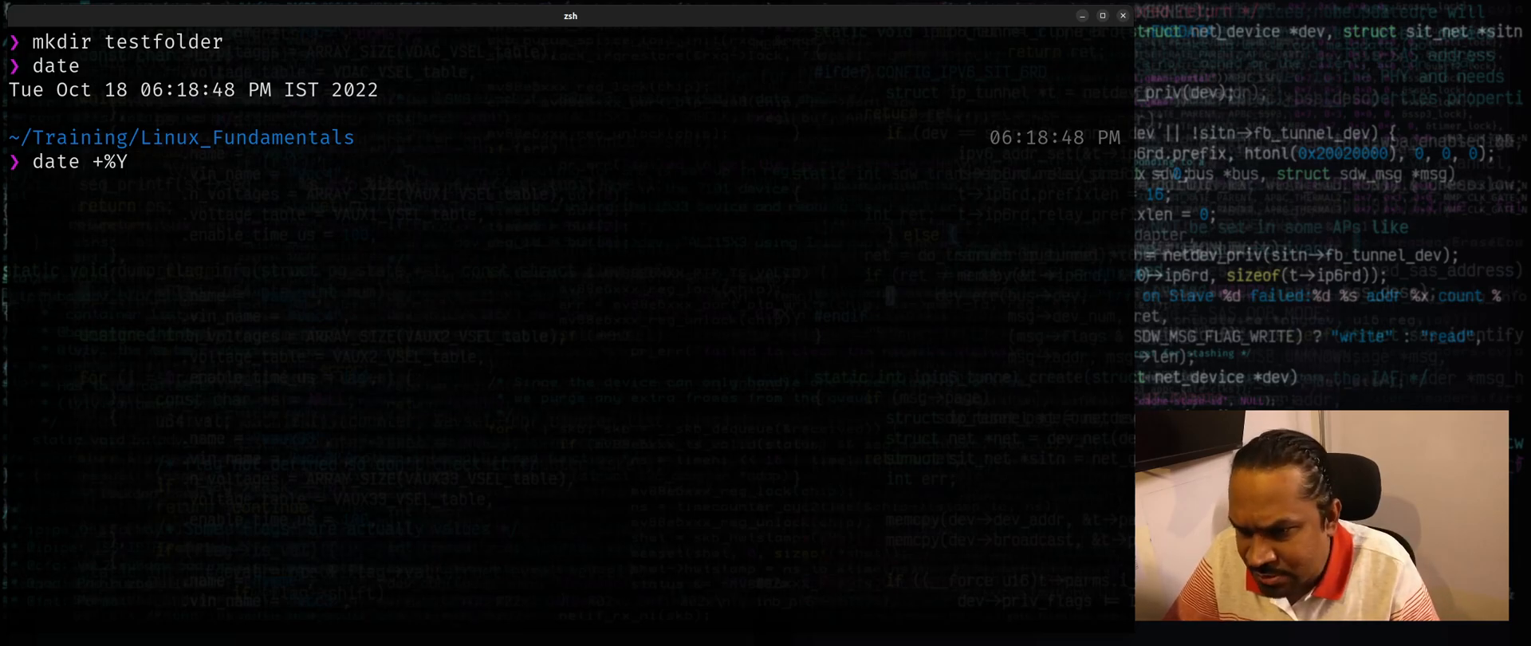
{"action": "key", "text": "Return"}
{"action": "type", "text": "date +%Y"}
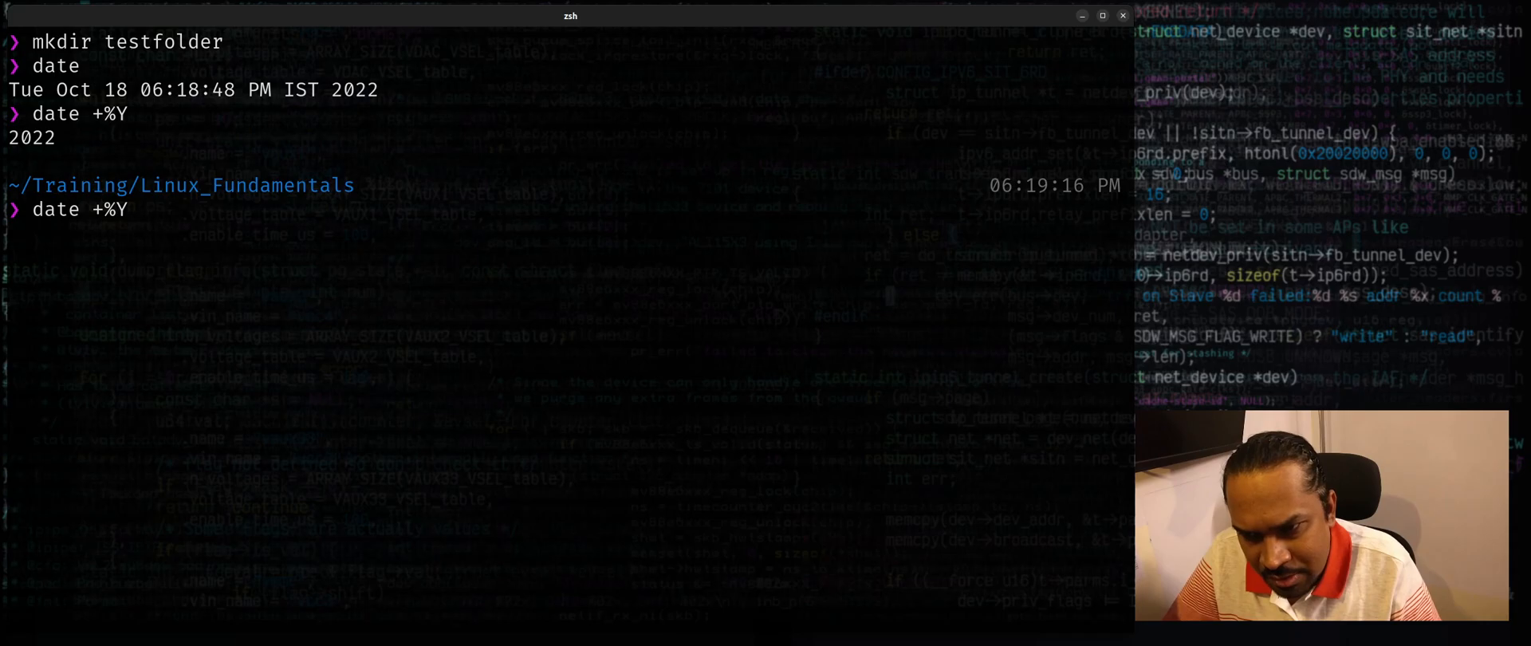
- Print year/month, year/month/day, then the ISO date 2022-10-18 with date +%F
{"action": "type", "text": "/%"}
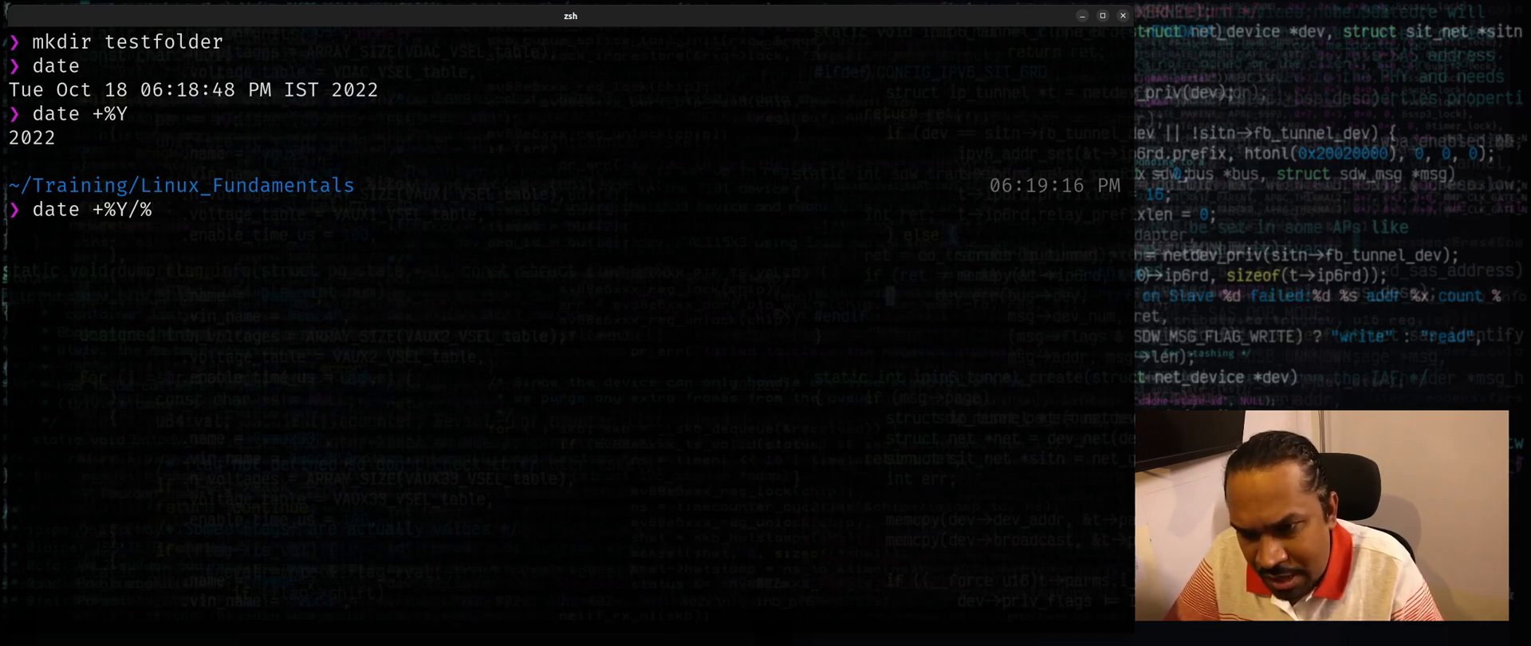
{"action": "key", "text": "Return"}
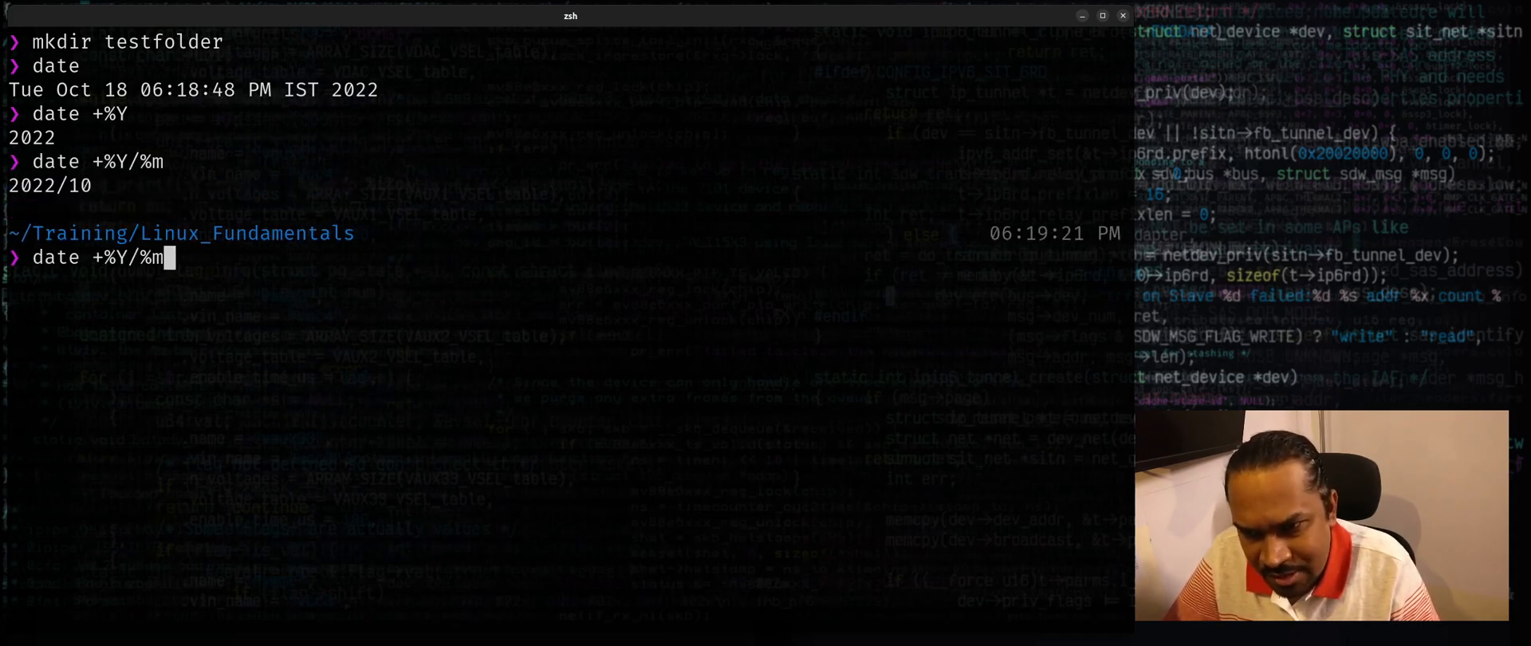
{"action": "type", "text": "/%"}
{"action": "key", "text": "Return"}
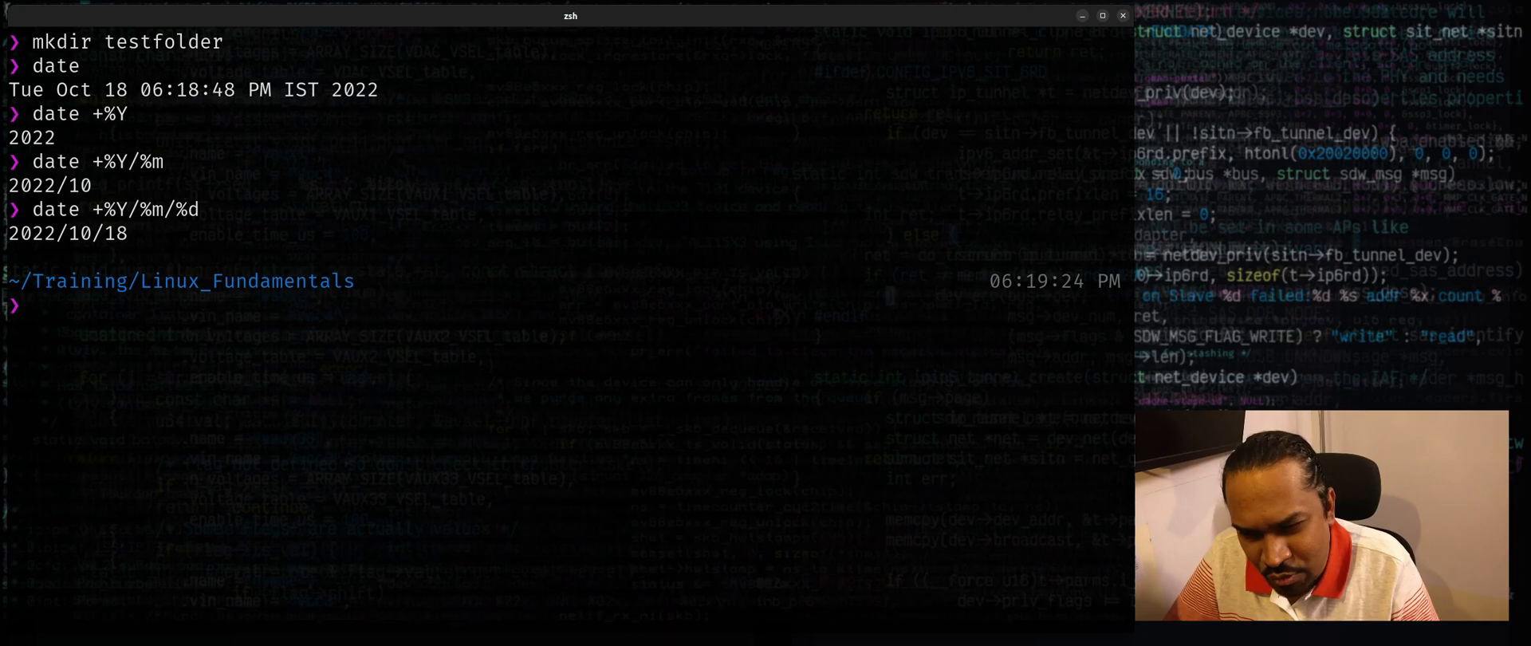
{"action": "type", "text": "date +%Y/%m/%d"}
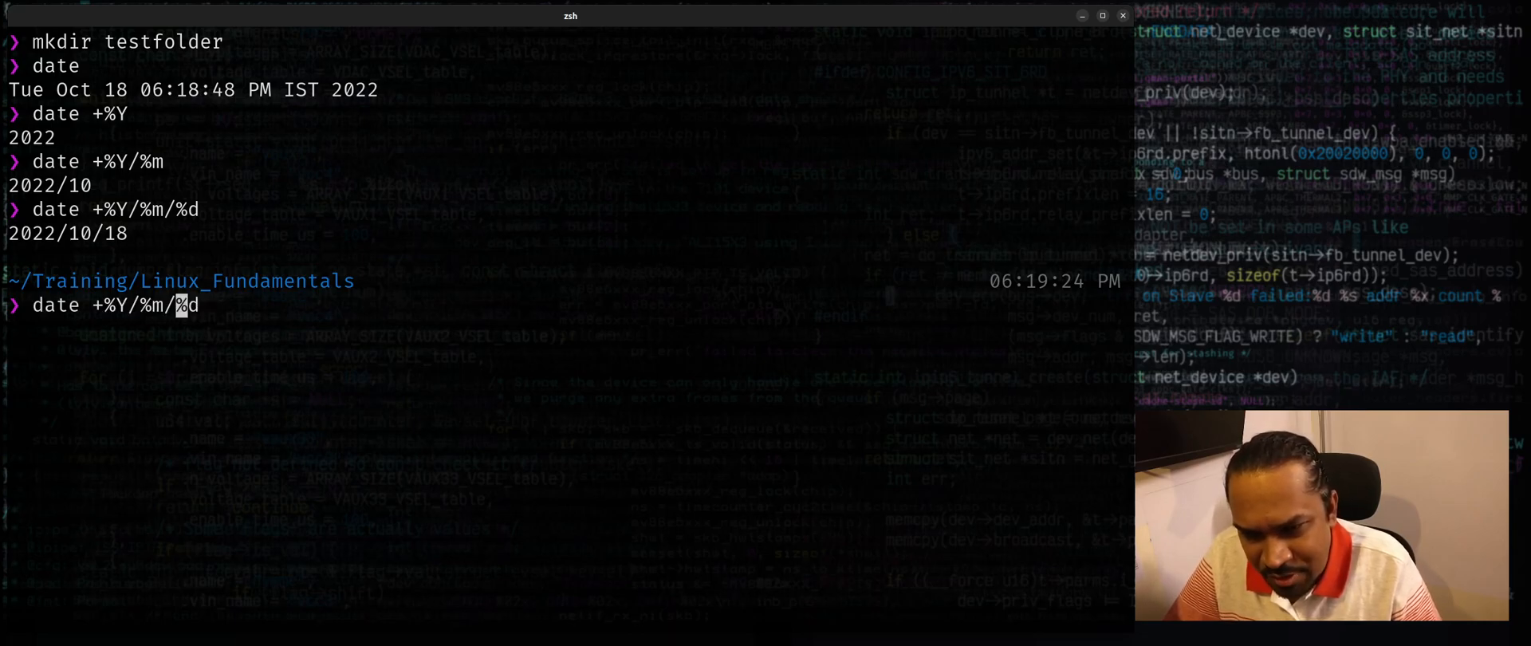
{"action": "key", "text": "BackSpace"}
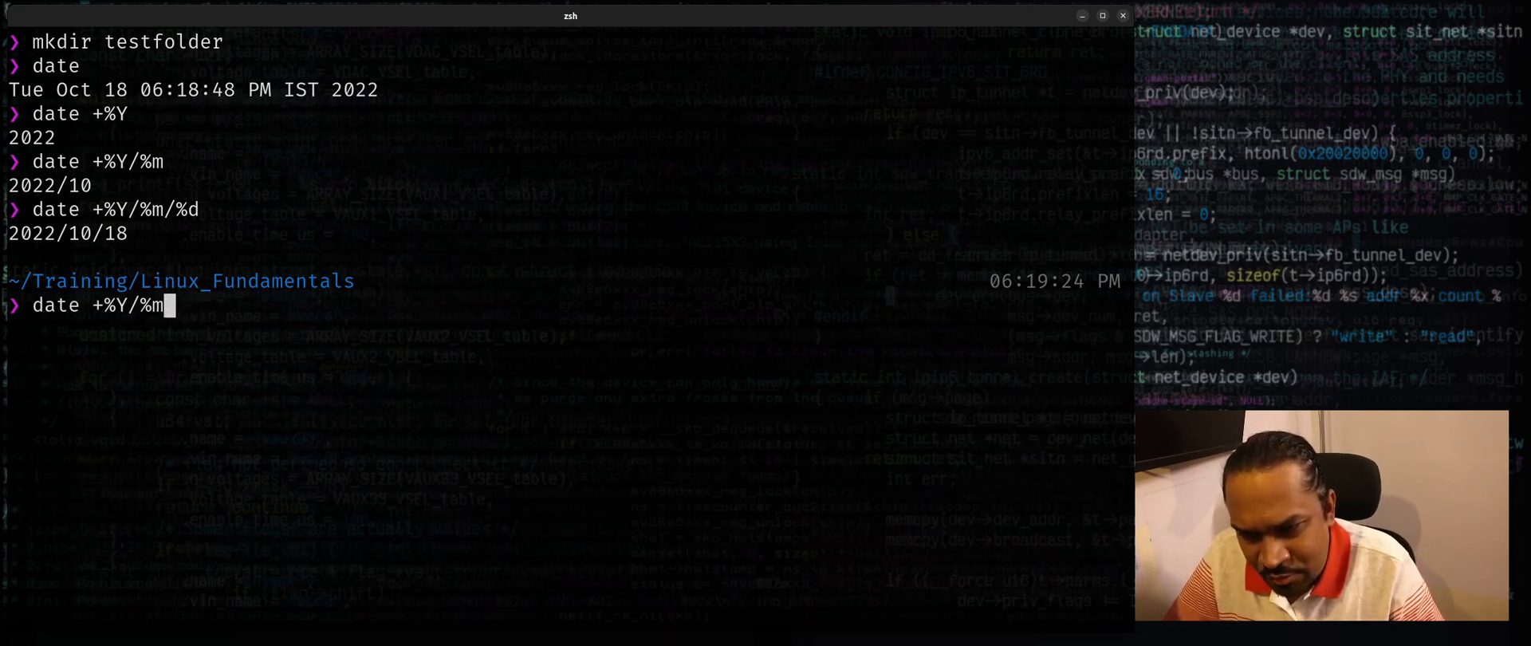
{"action": "type", "text": "F"}
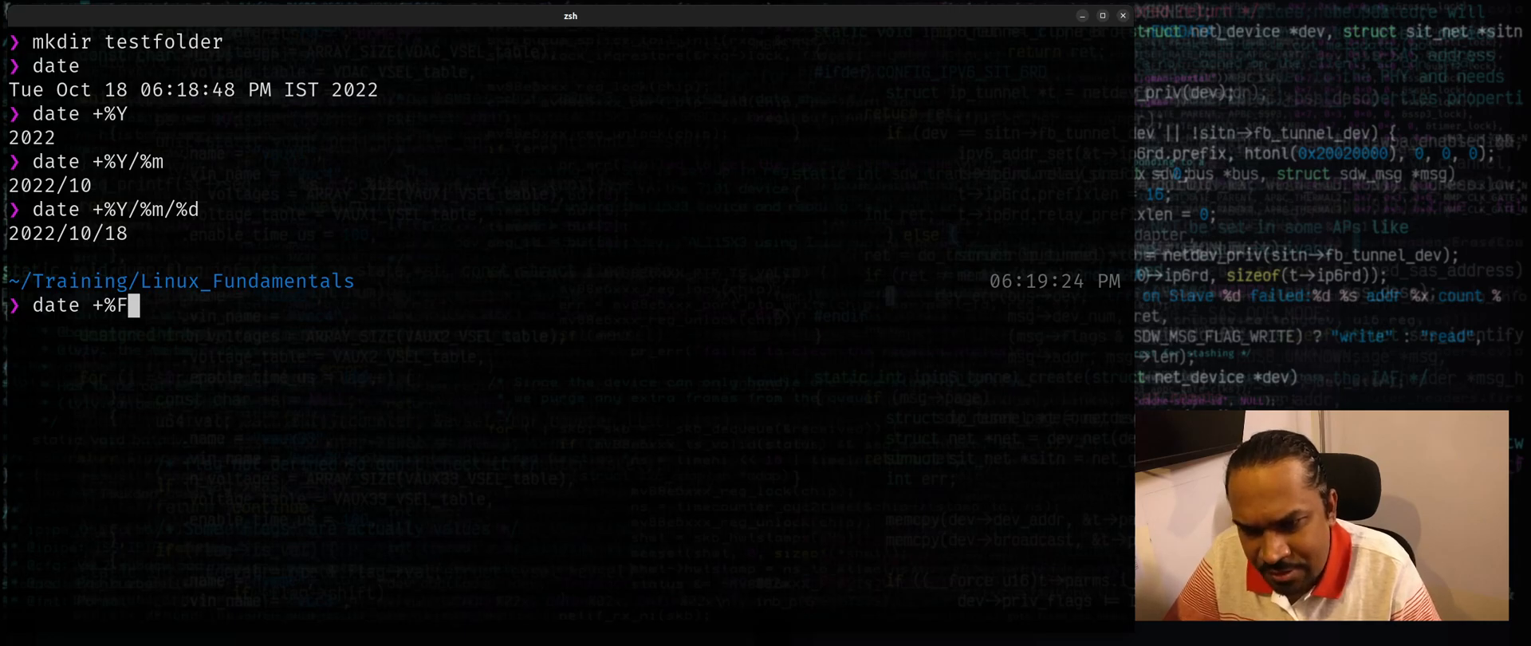
{"action": "key", "text": "Return"}
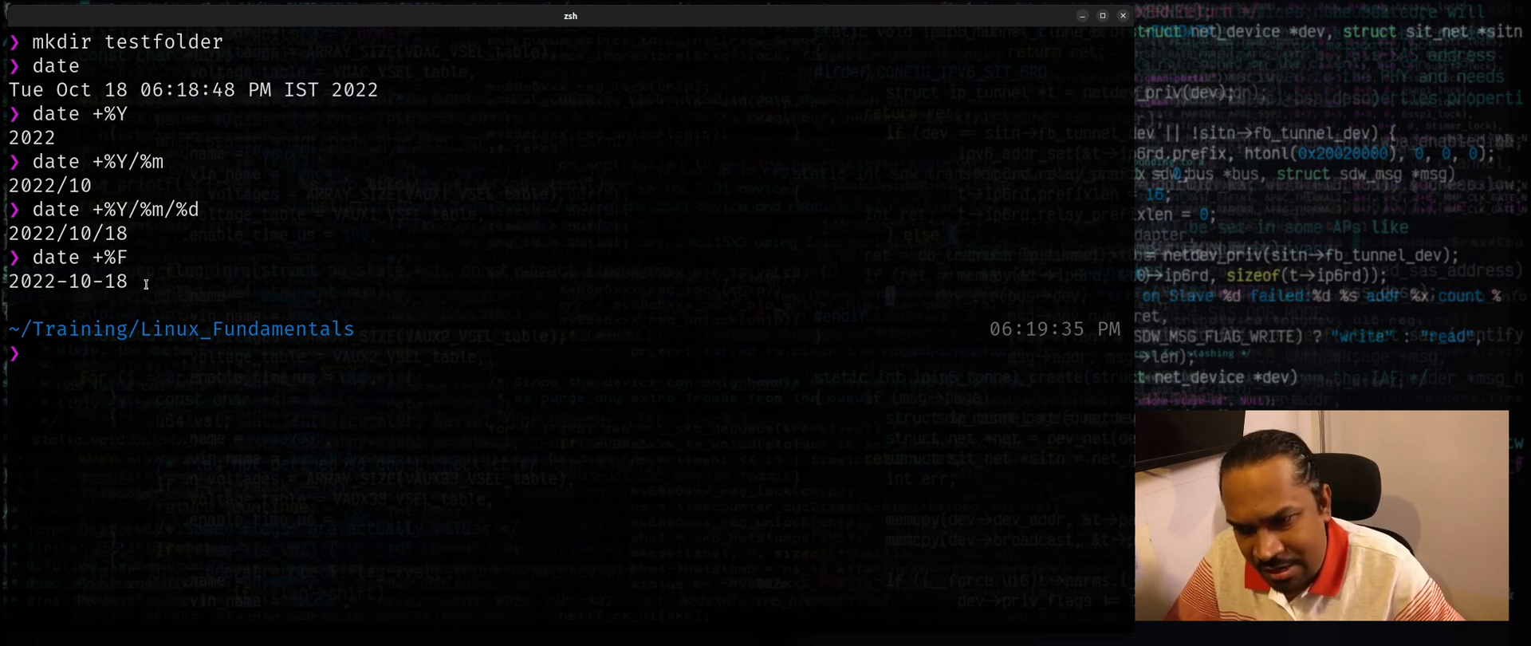
- Print the full ISO date-time stamp with date +%FT%T
{"action": "type", "text": "date +%F"}
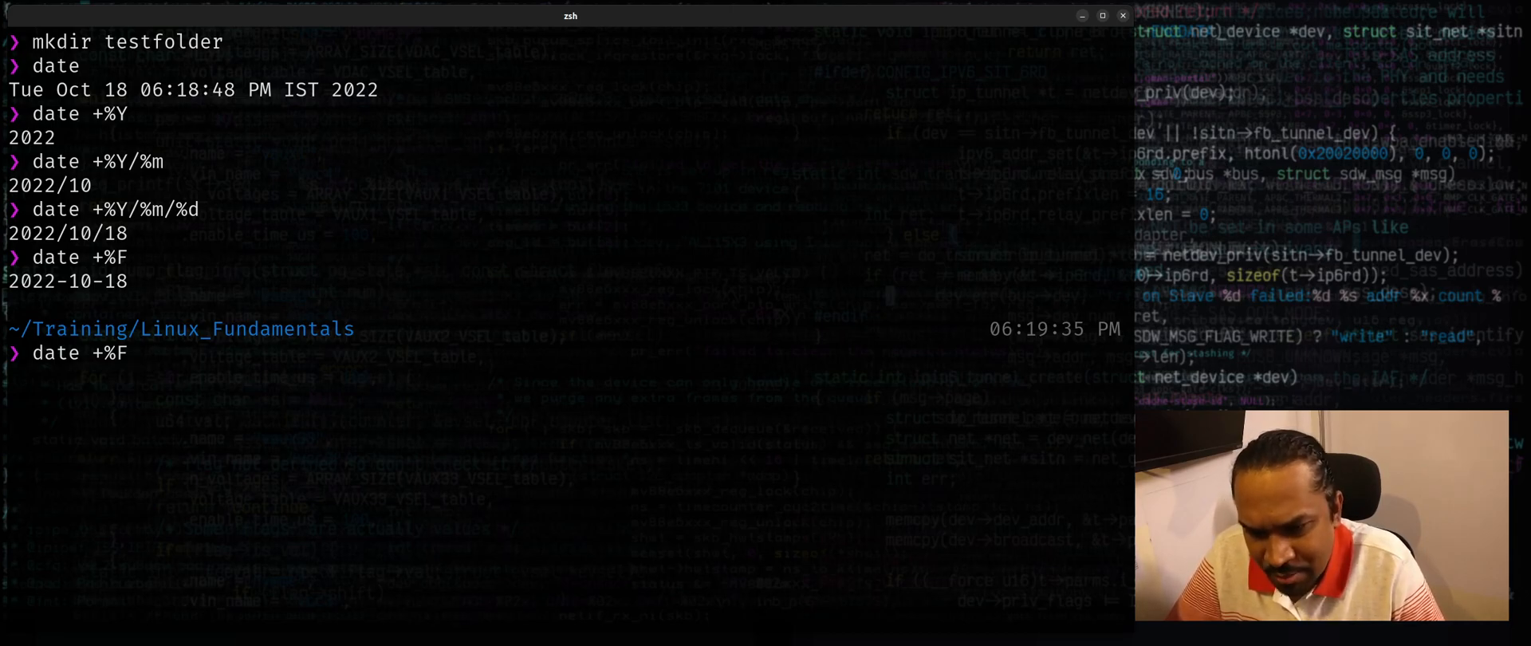
{"action": "type", "text": "T"}
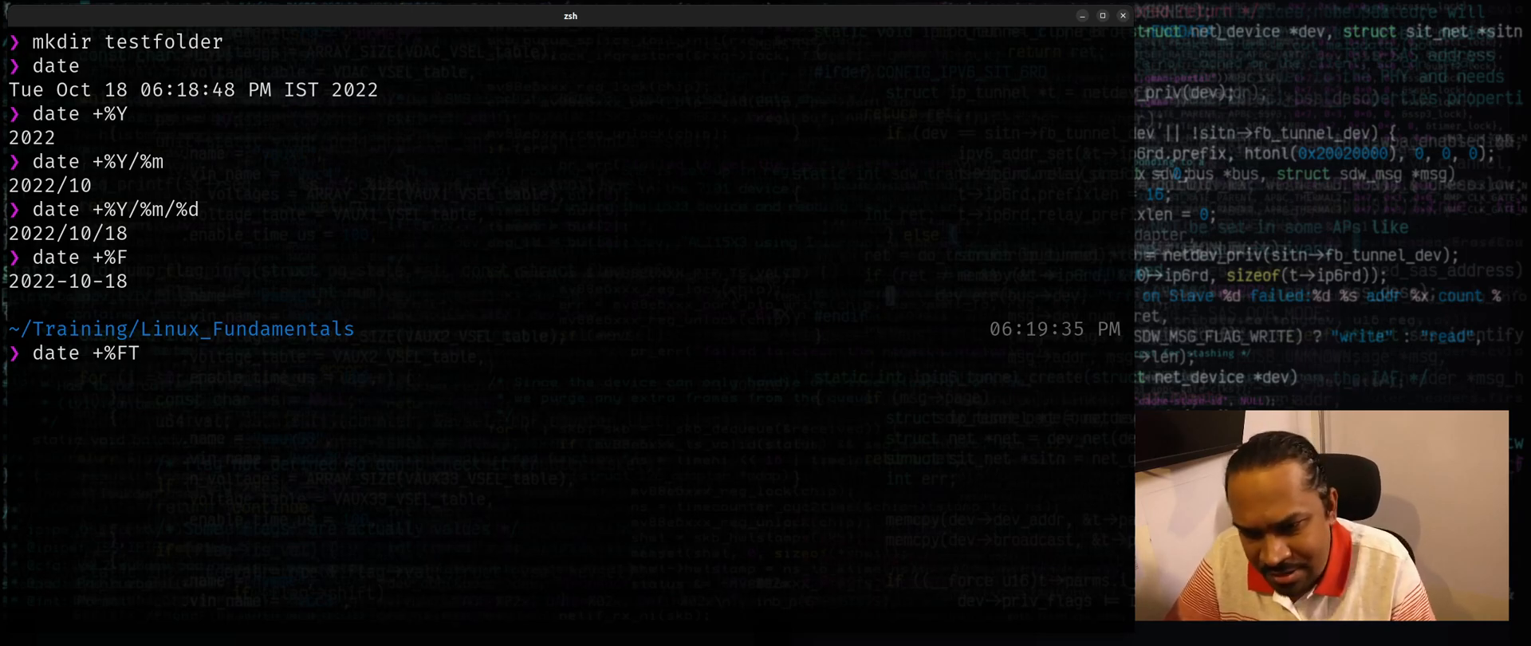
{"action": "type", "text": "%T"}
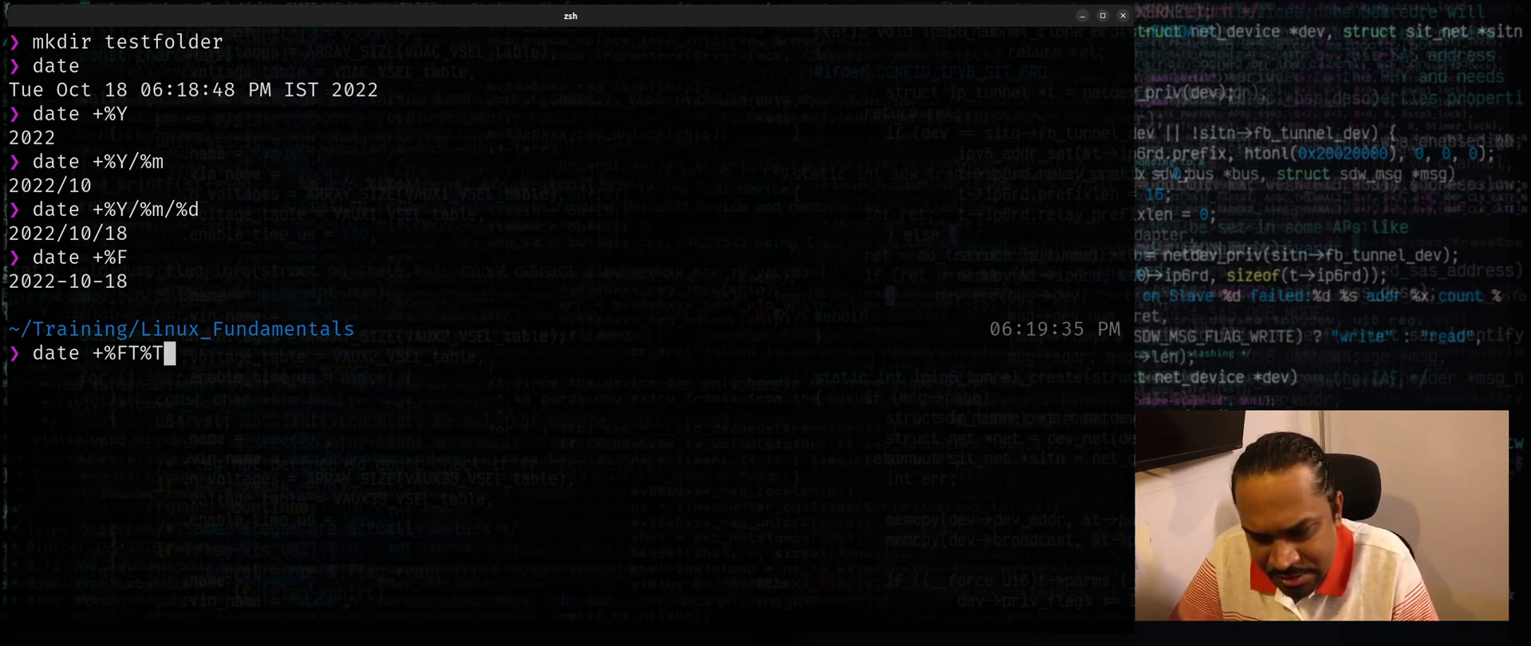
{"action": "key", "text": "Return"}
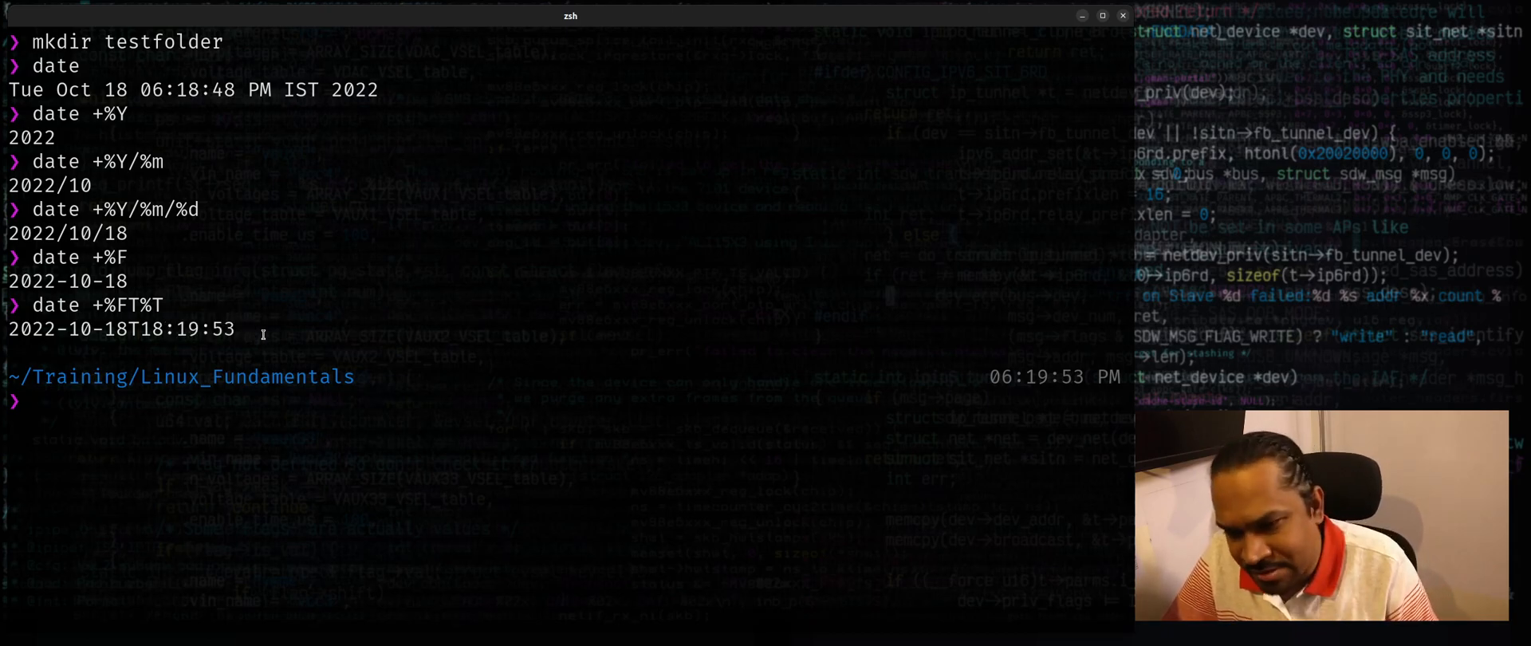
- Print the same stamp prefixed with testfolder- (testfolder-2022-10-18T18:20:13)
{"action": "type", "text": "date +%FT%T"}
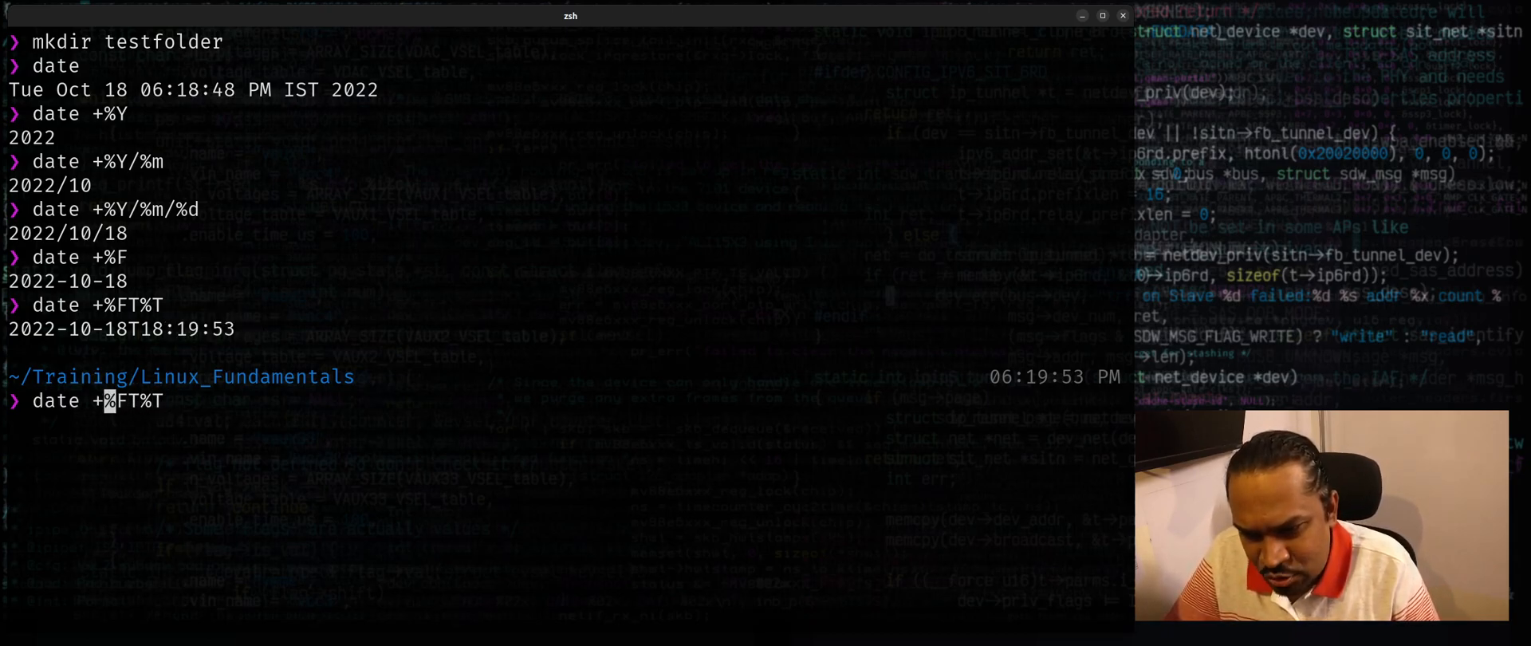
{"action": "type", "text": "testfolder-"}
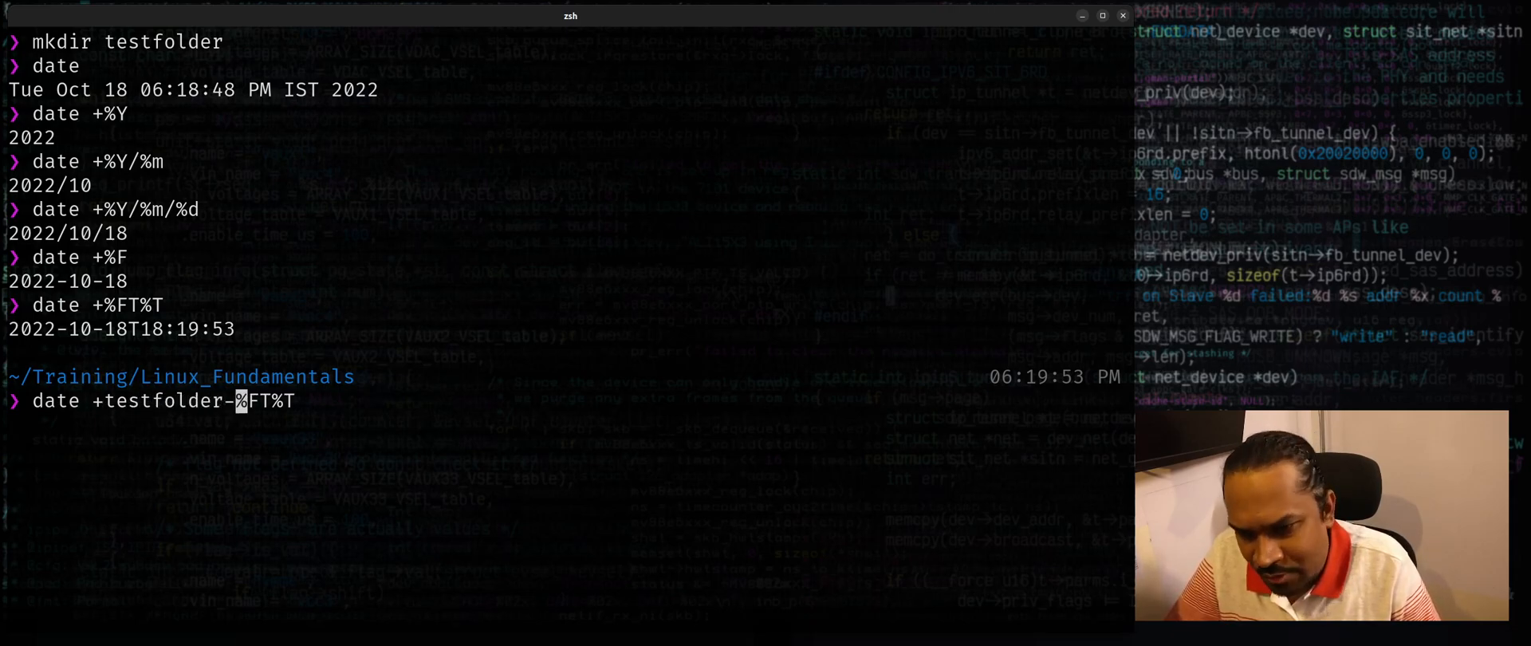
{"action": "key", "text": "Return"}
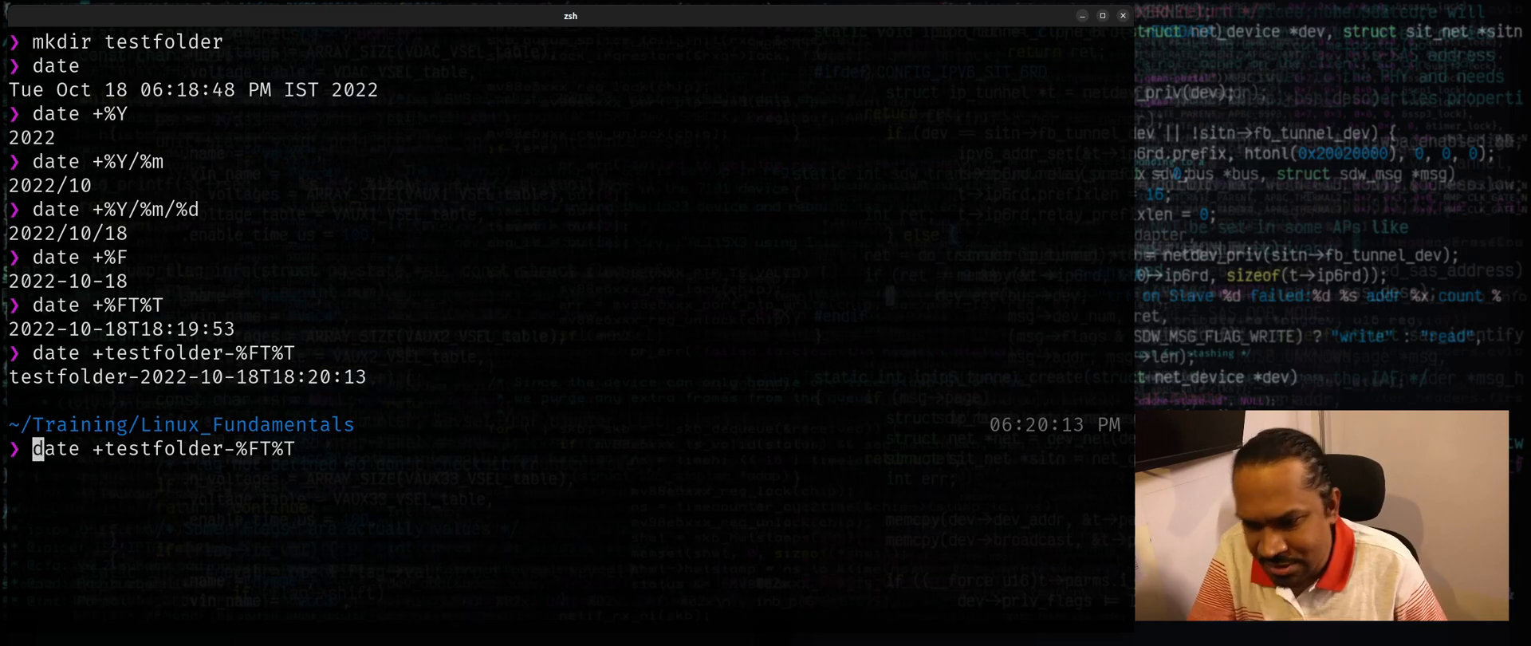
- Create directory testfolder-<timestamp> via mkdir $( … ) and list the folder
{"action": "type", "text": "mkdir"}
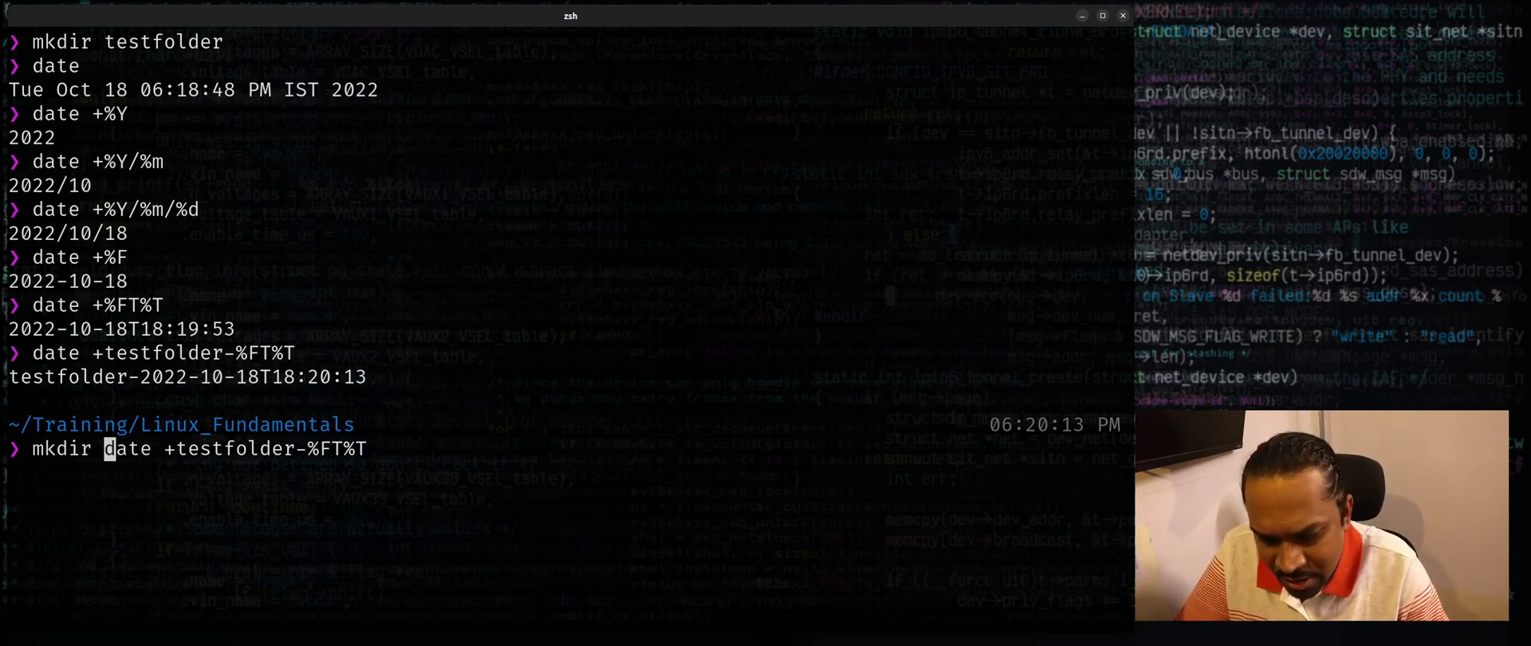
{"action": "type", "text": "$("}
{"action": "type", "text": "ls"}
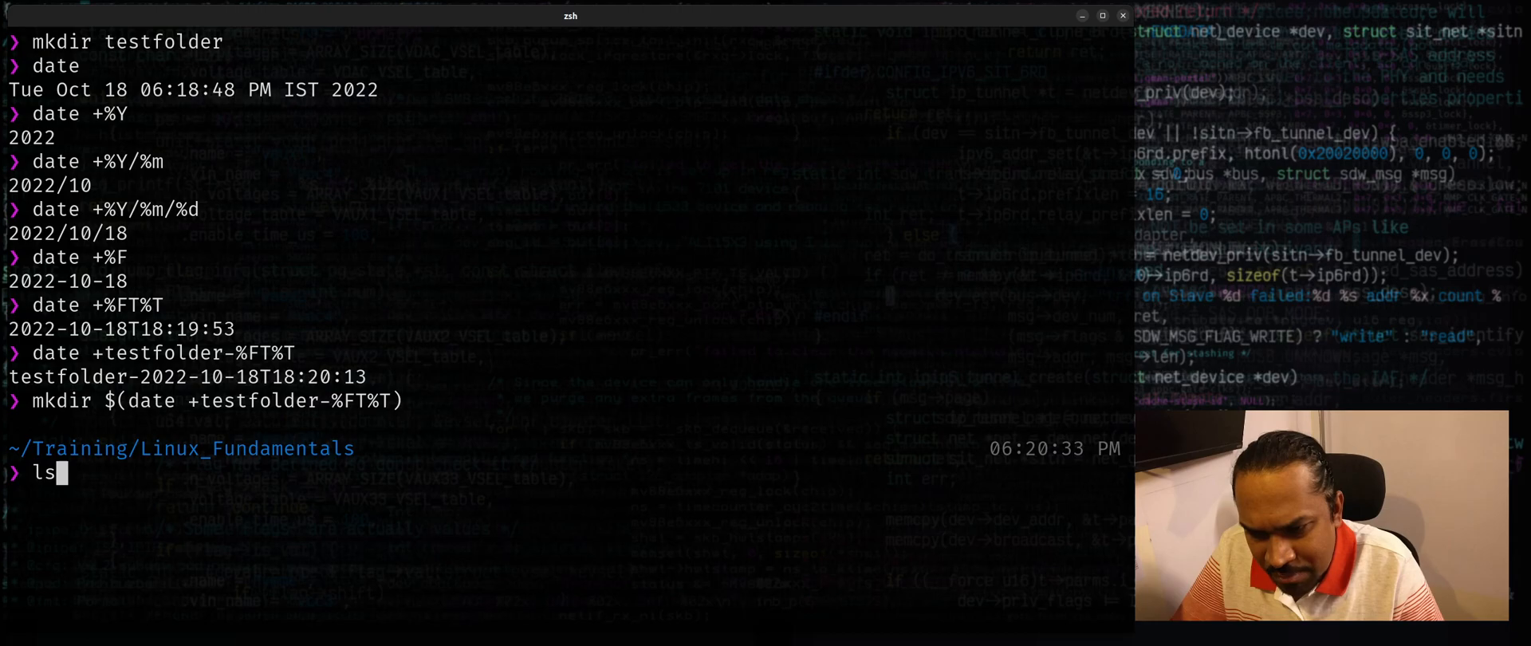
{"action": "key", "text": "Return"}
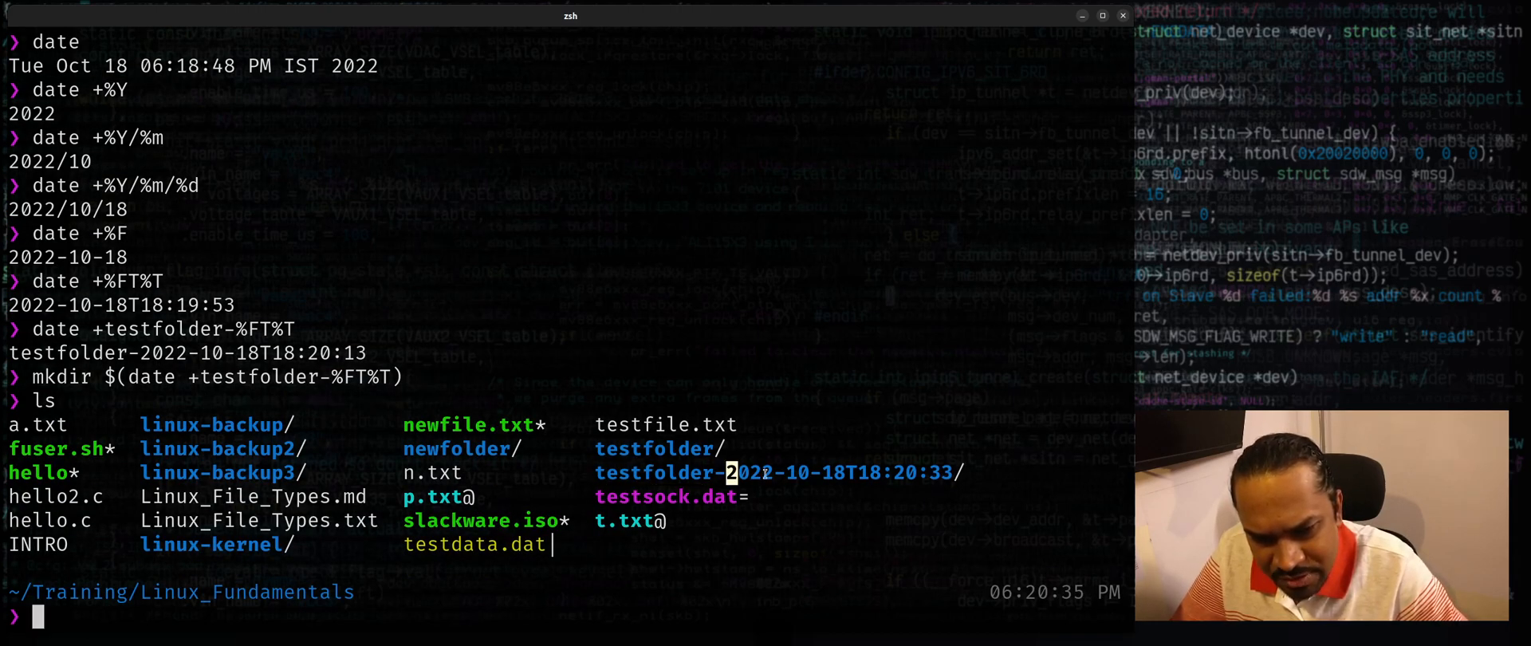
- Create a second timestamped testfolder directory using backtick substitution and list the folder
{"action": "double_click", "coordinate": [829, 472]}
{"action": "type", "text": "mkdir $(date +testfolder-%FT%T"}
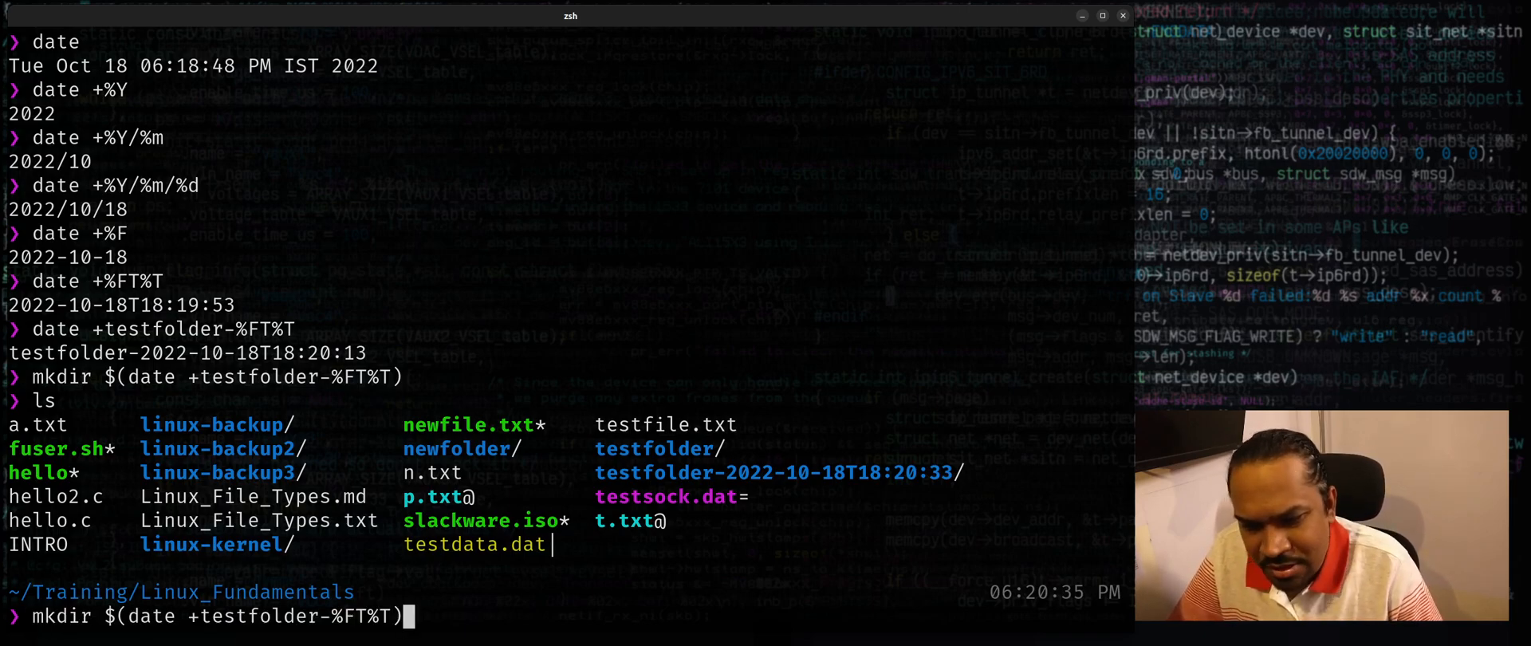
{"action": "type", "text": "`"}
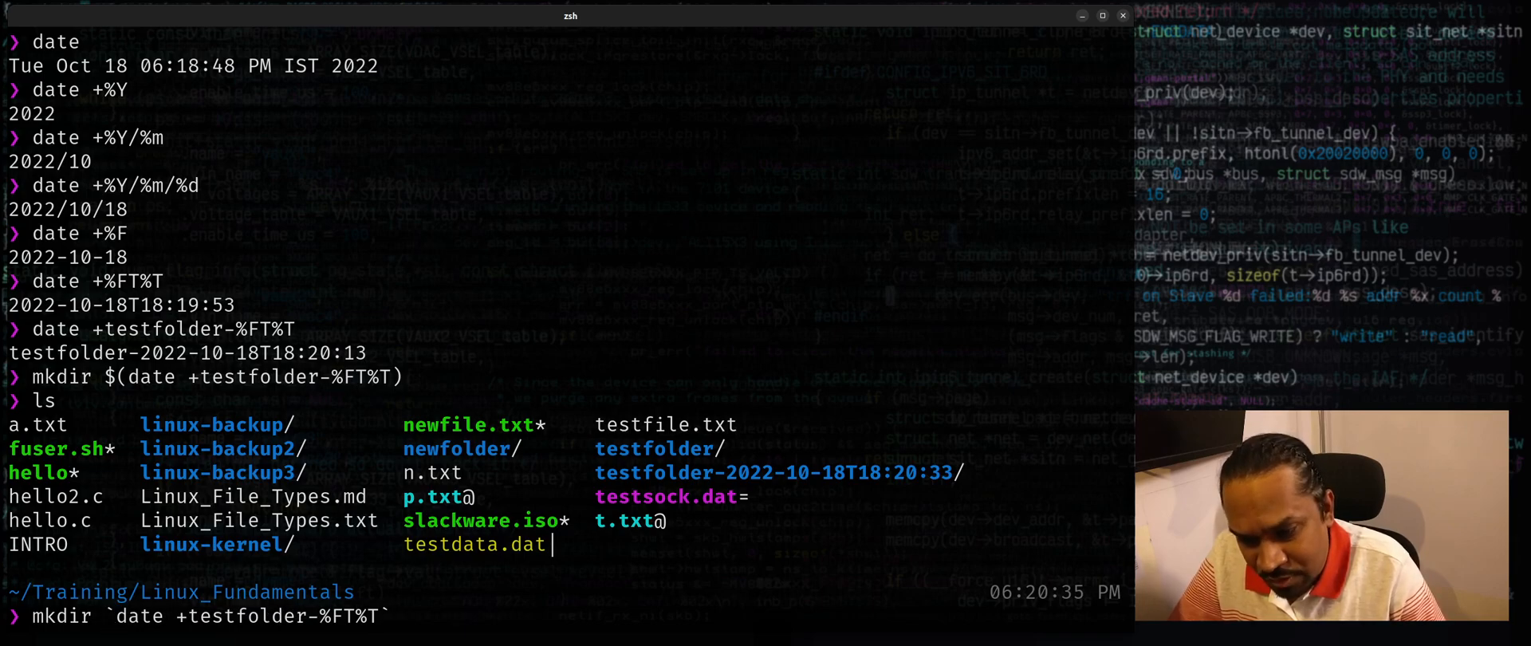
{"action": "key", "text": "Return"}
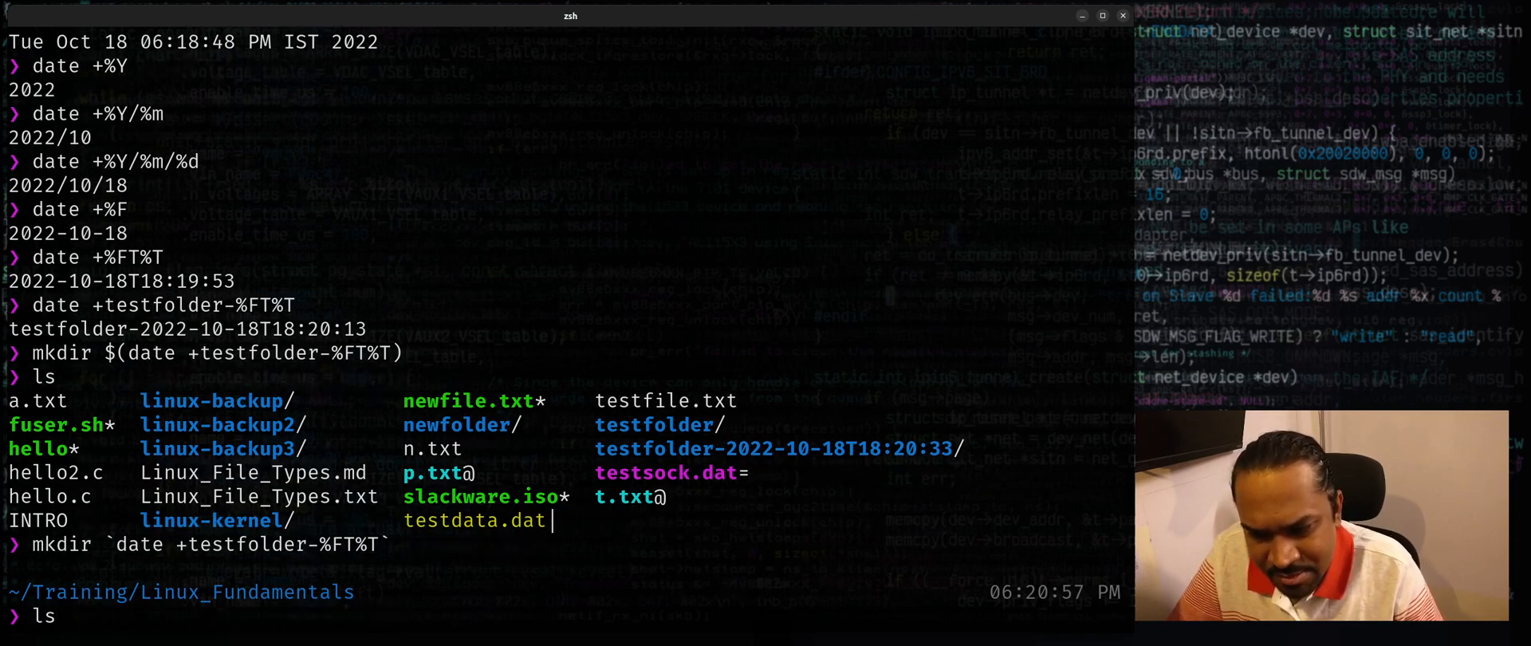
{"action": "key", "text": "Return"}
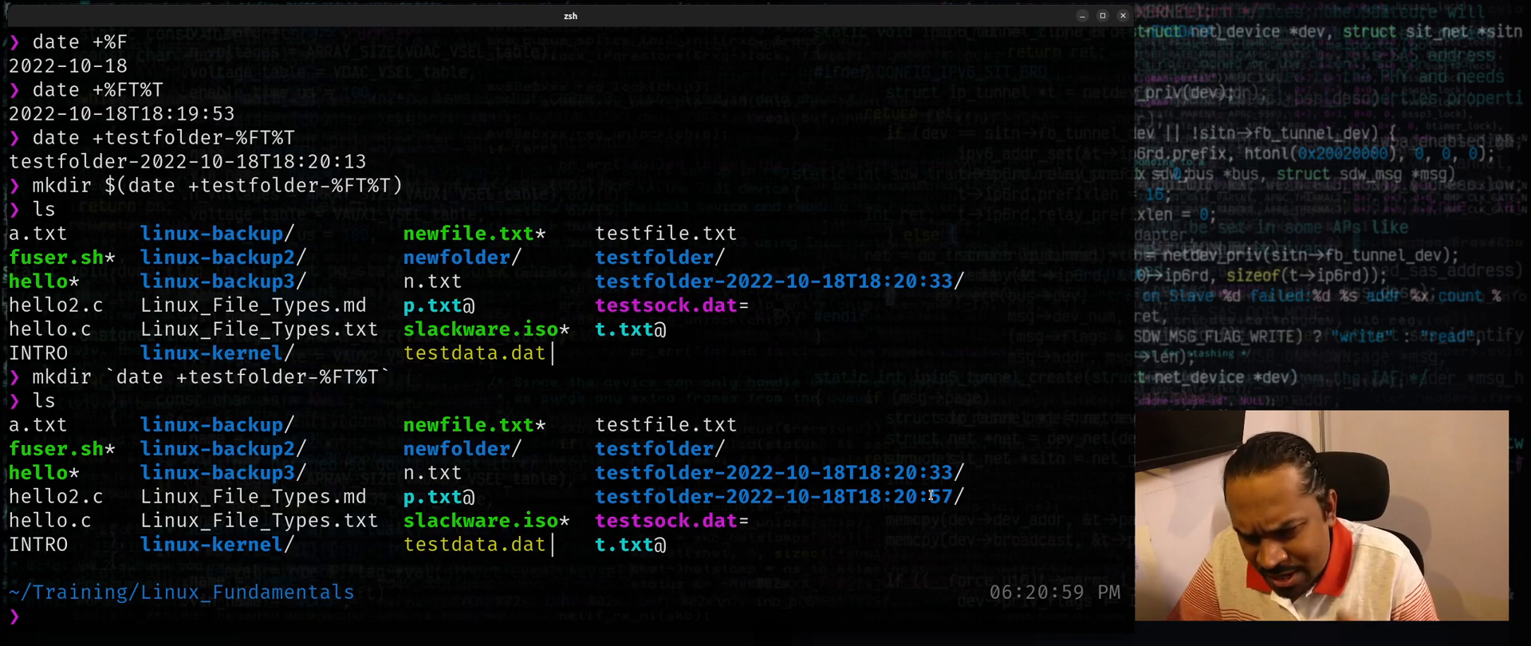
- Begin echo "test file" redirected toward date +testdata-, removing a stray percent sign
{"action": "type", "text": "echo"}
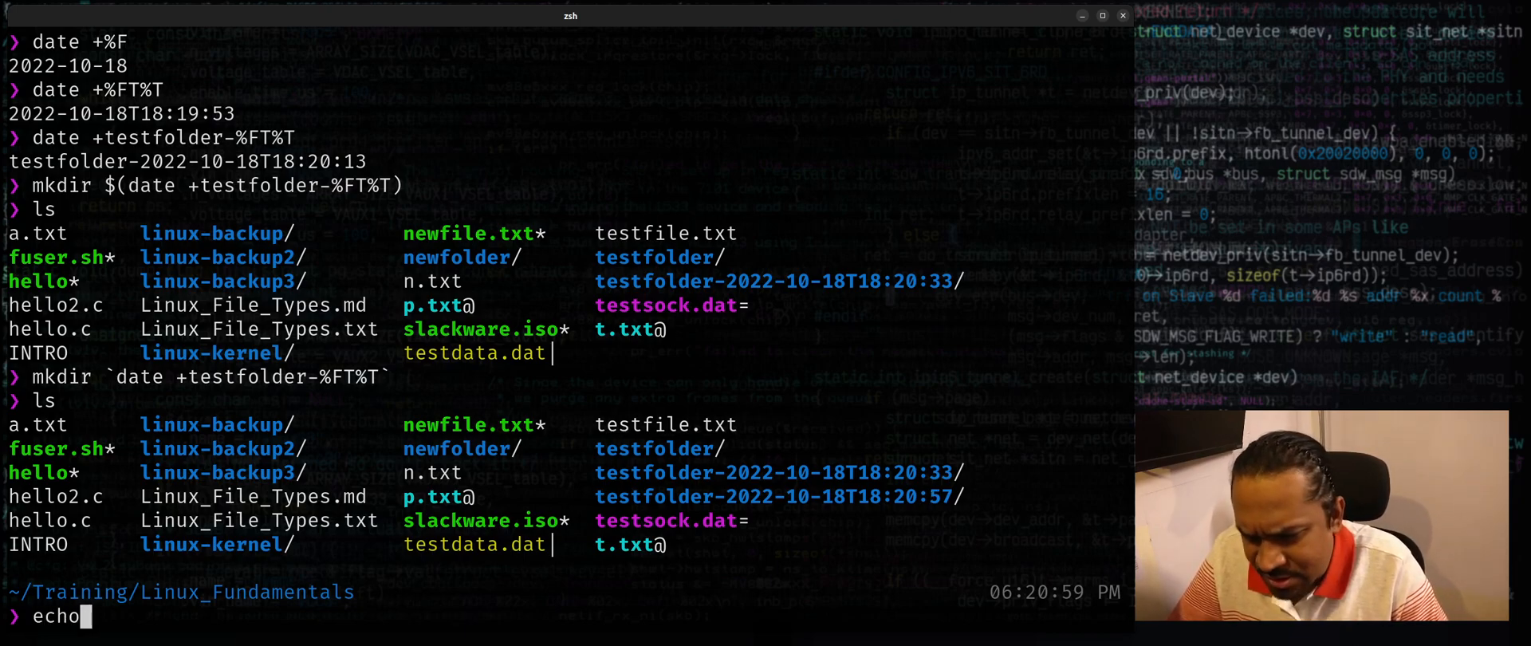
{"action": "type", "text": "\"test"}
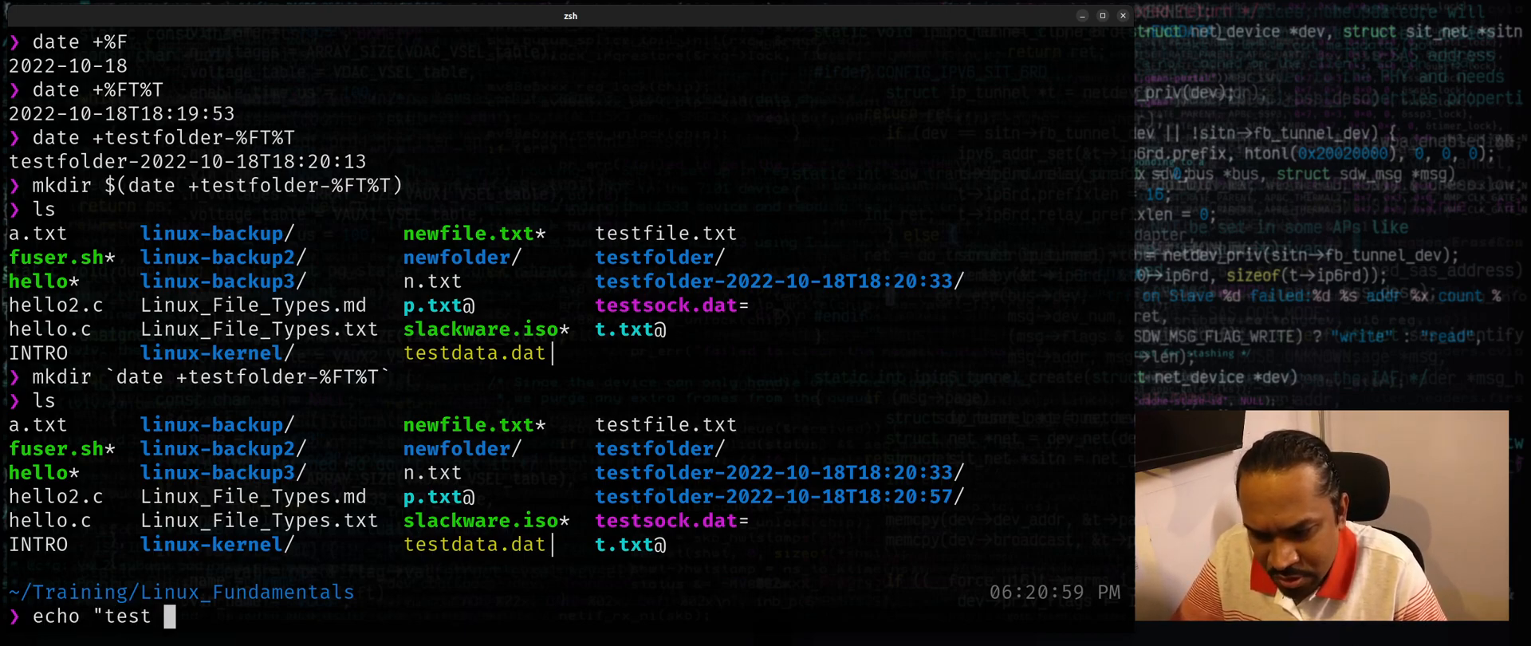
{"action": "type", "text": "file\":"}
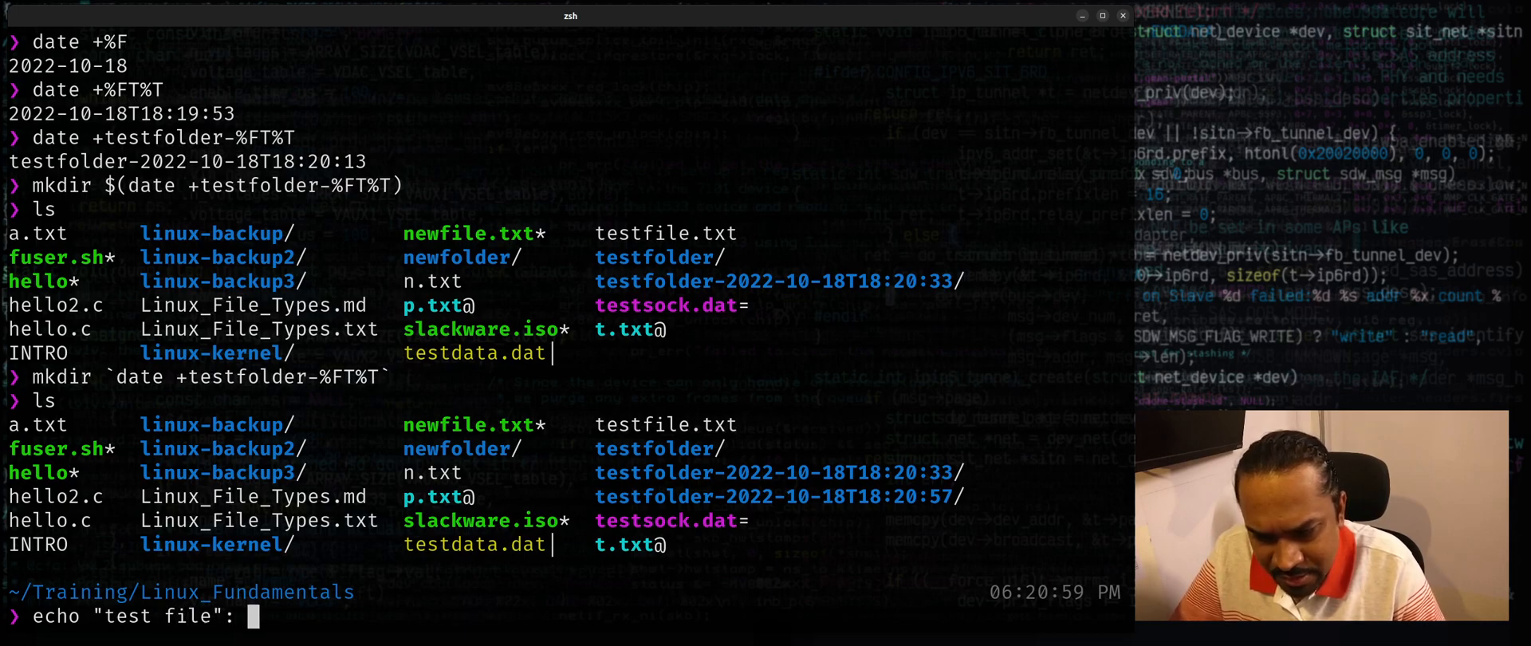
{"action": "type", "text": "> date"}
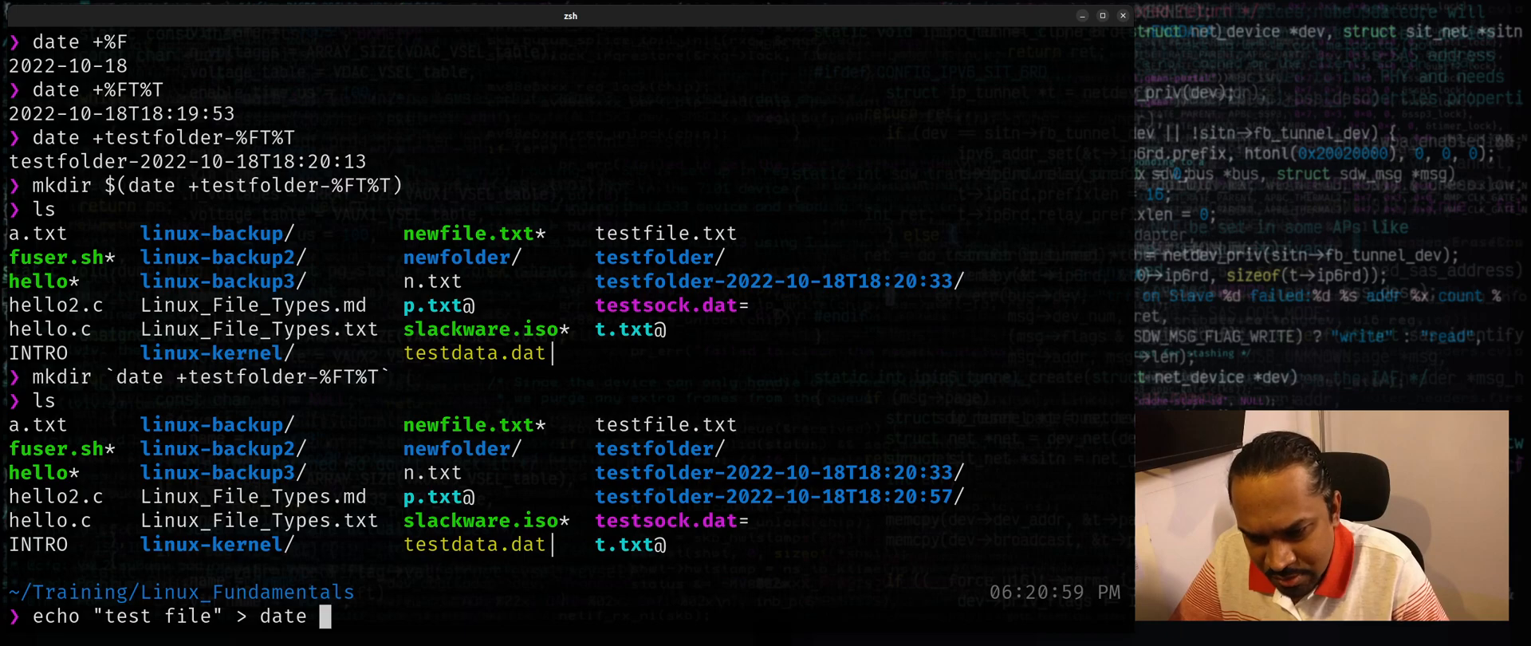
{"action": "type", "text": "+"}
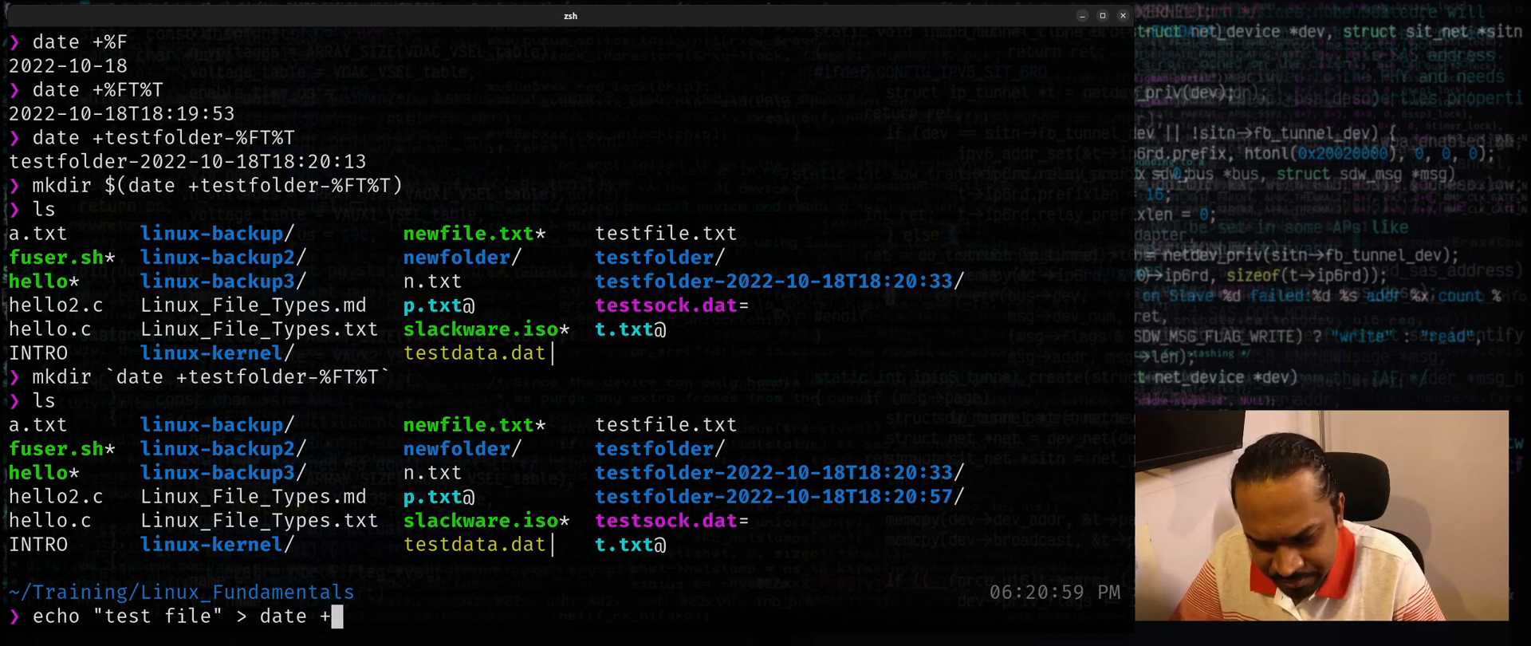
{"action": "type", "text": "testdata"}
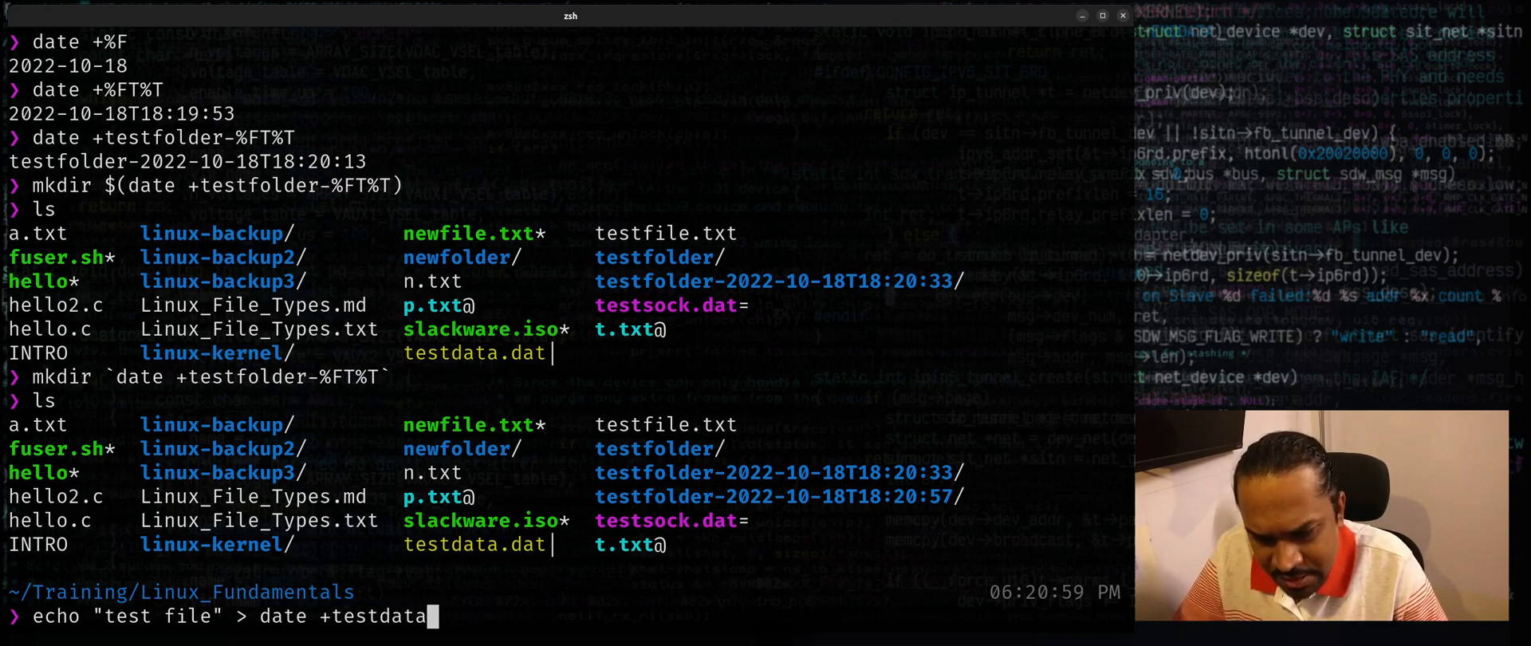
{"action": "type", "text": "-%"}
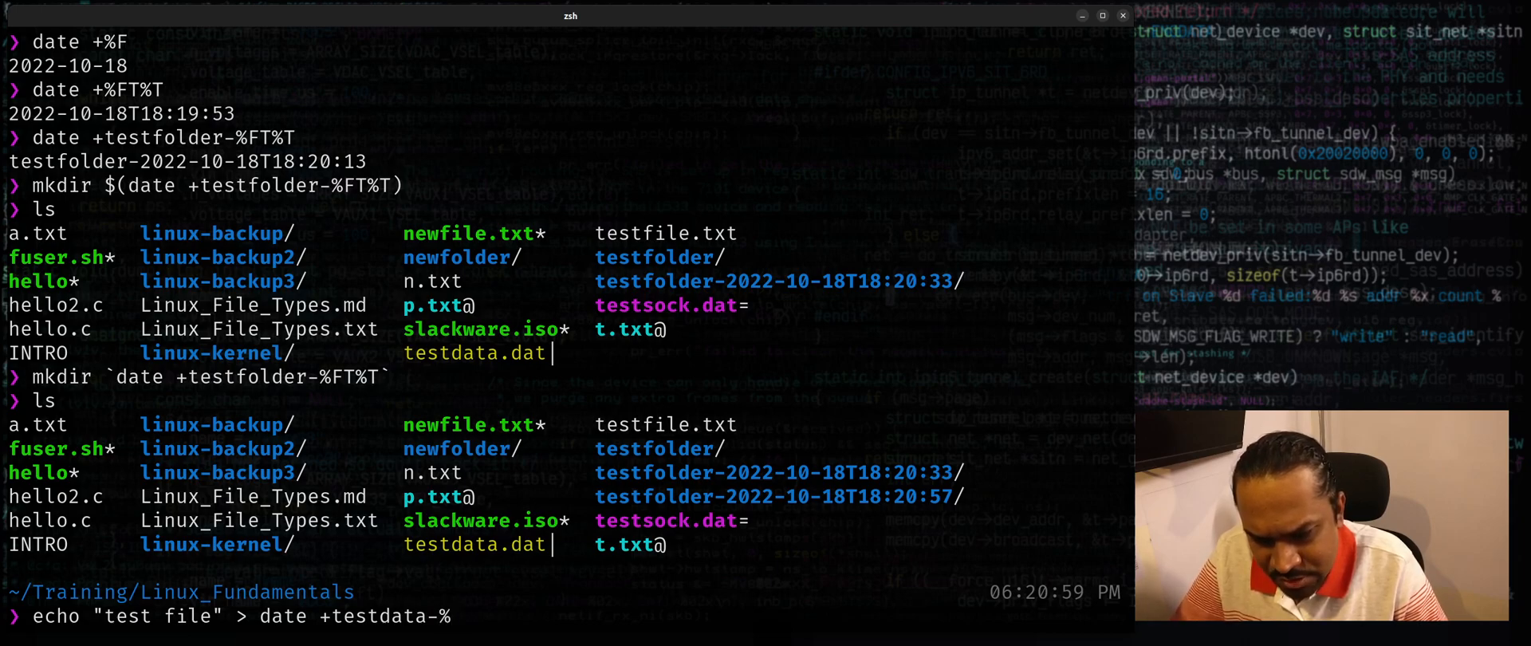
{"action": "key", "text": "BackSpace"}
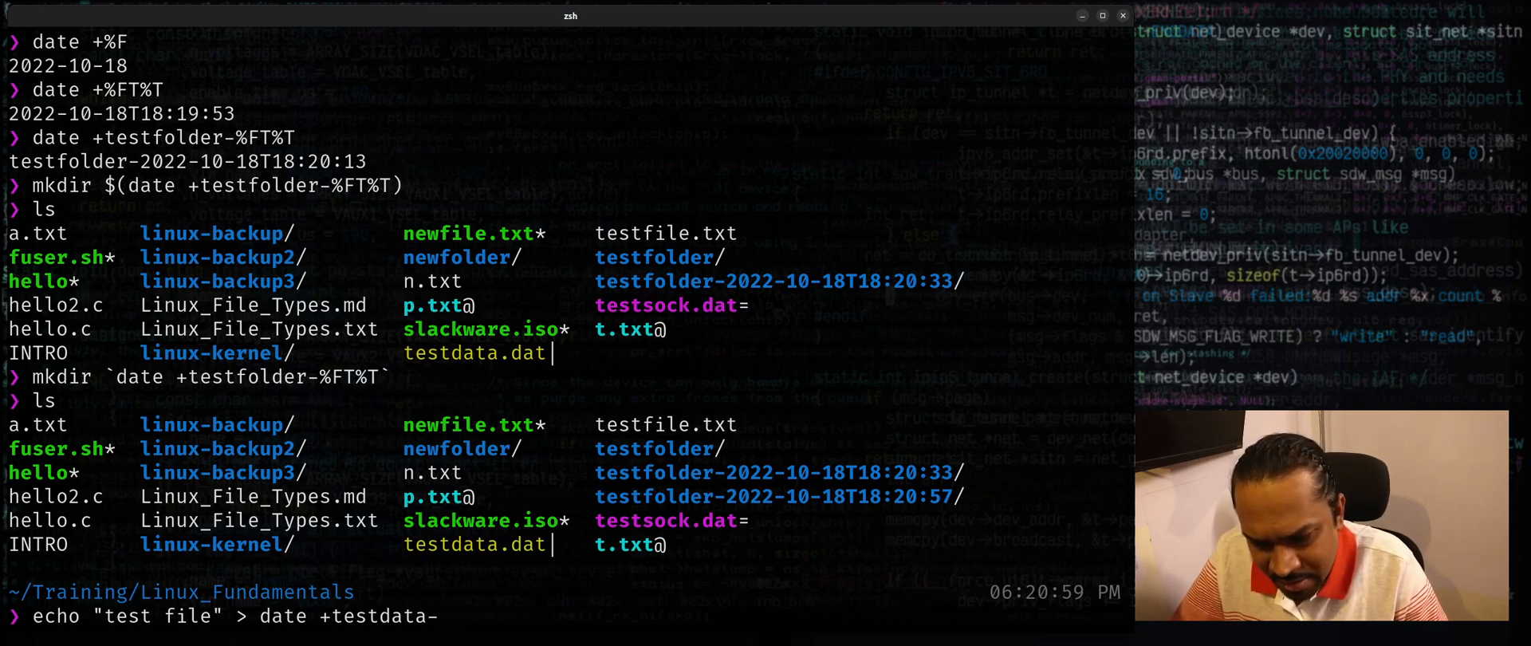
- Complete the name as testdata-%Y%m%dT%H%M%S.log and run it without substitution
{"action": "type", "text": "%F"}
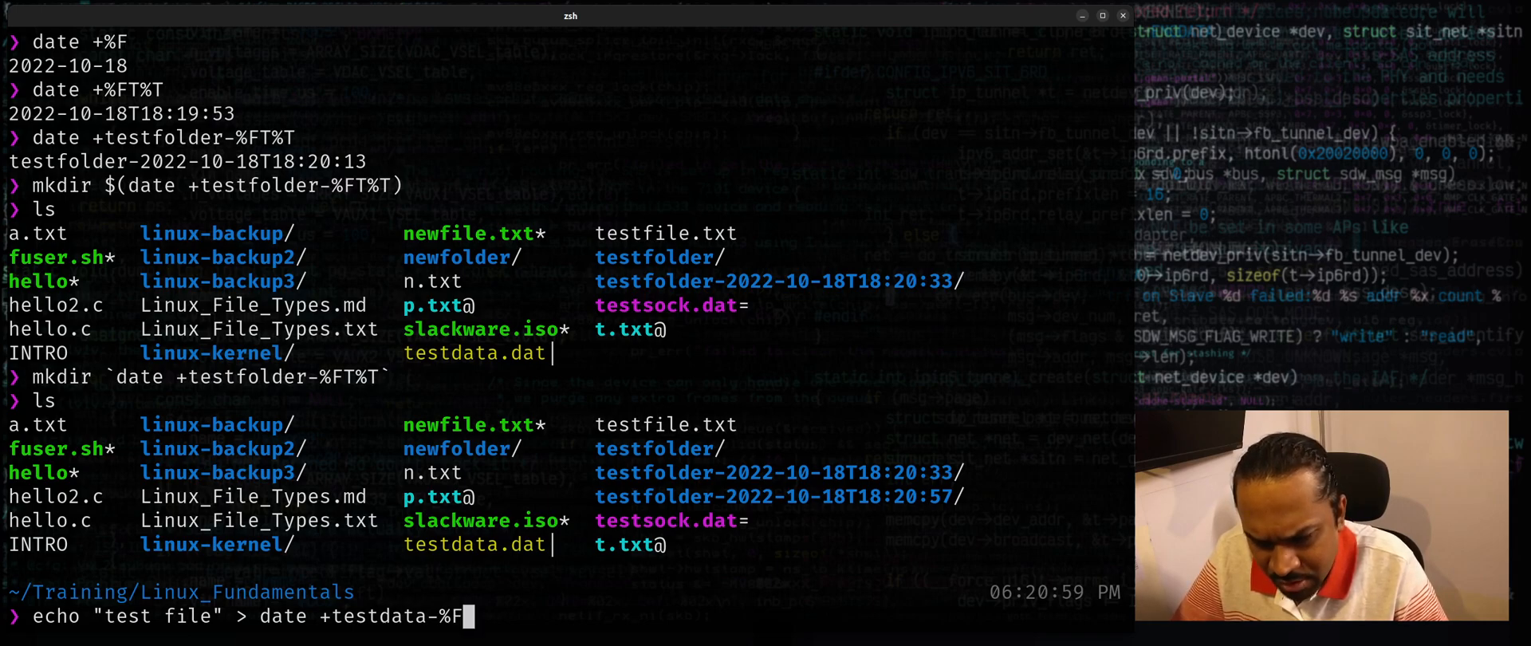
{"action": "type", "text": "Y"}
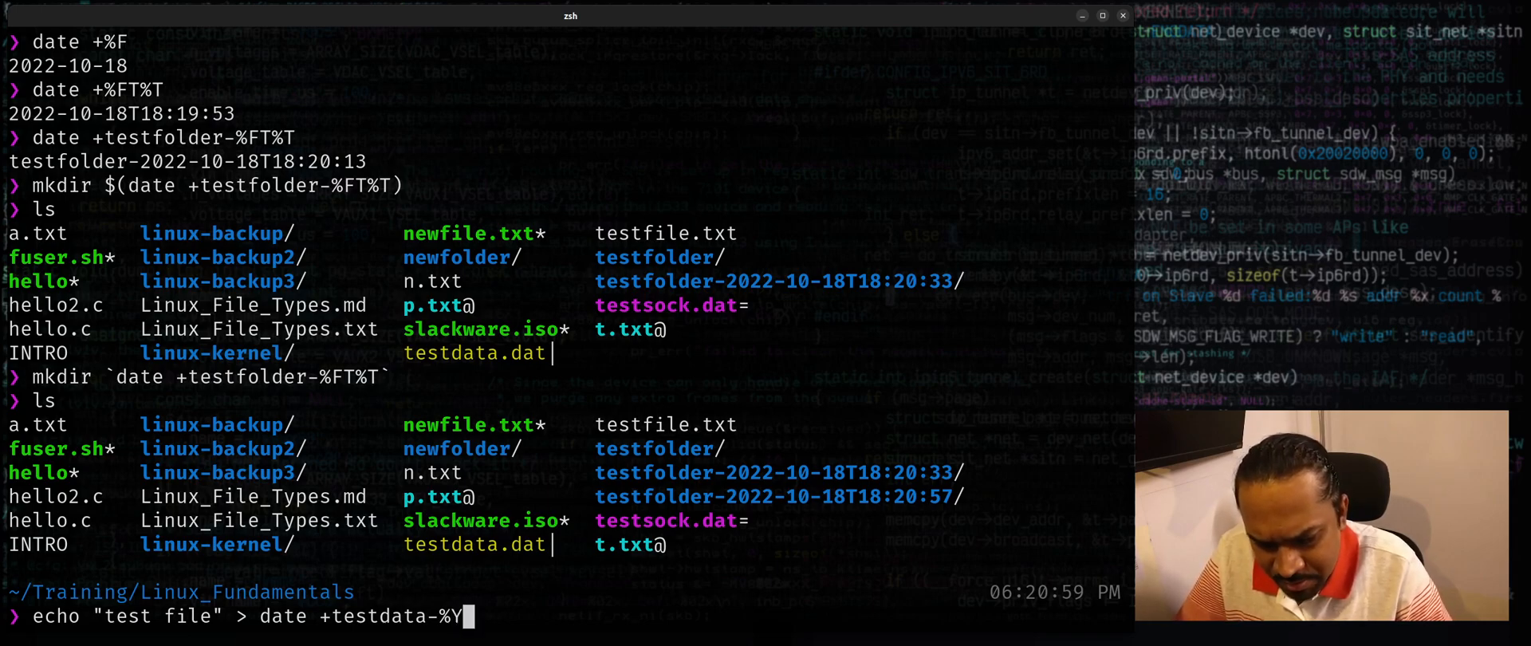
{"action": "type", "text": "%m%d"}
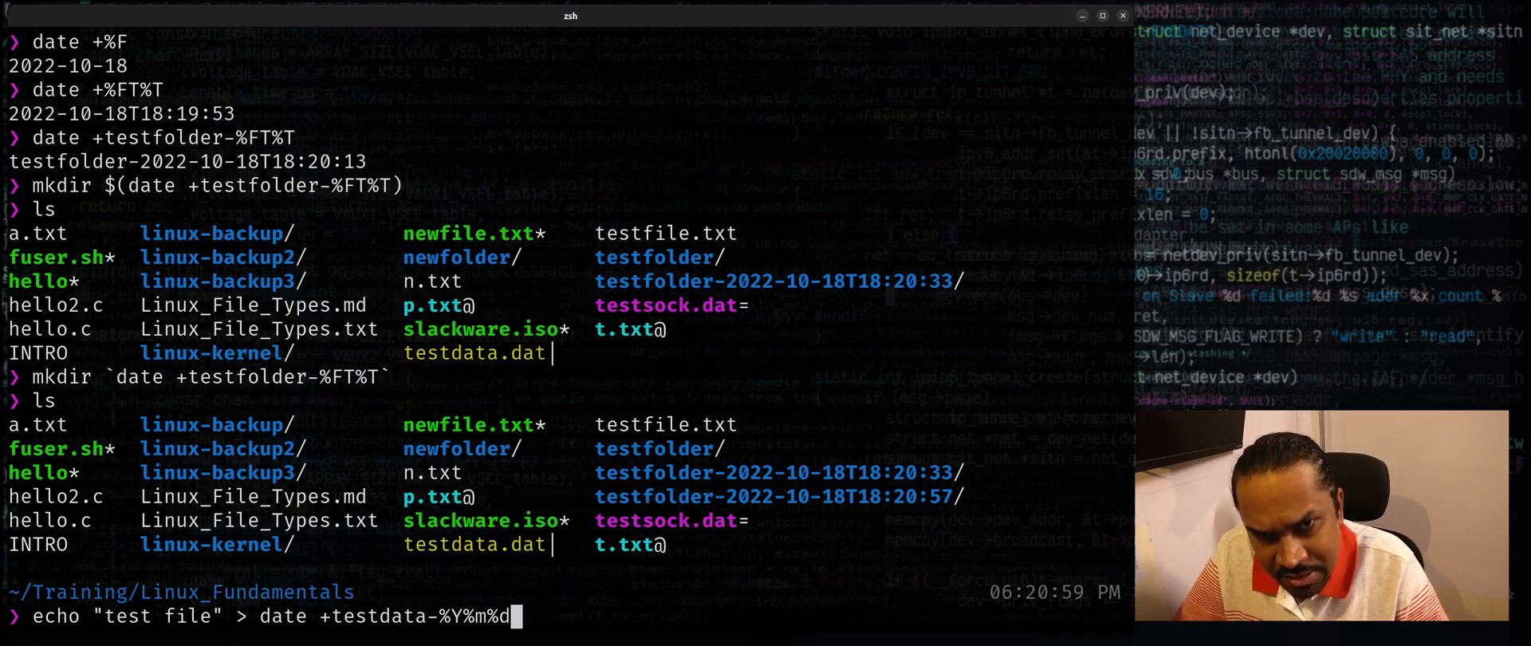
{"action": "type", "text": "T%"}
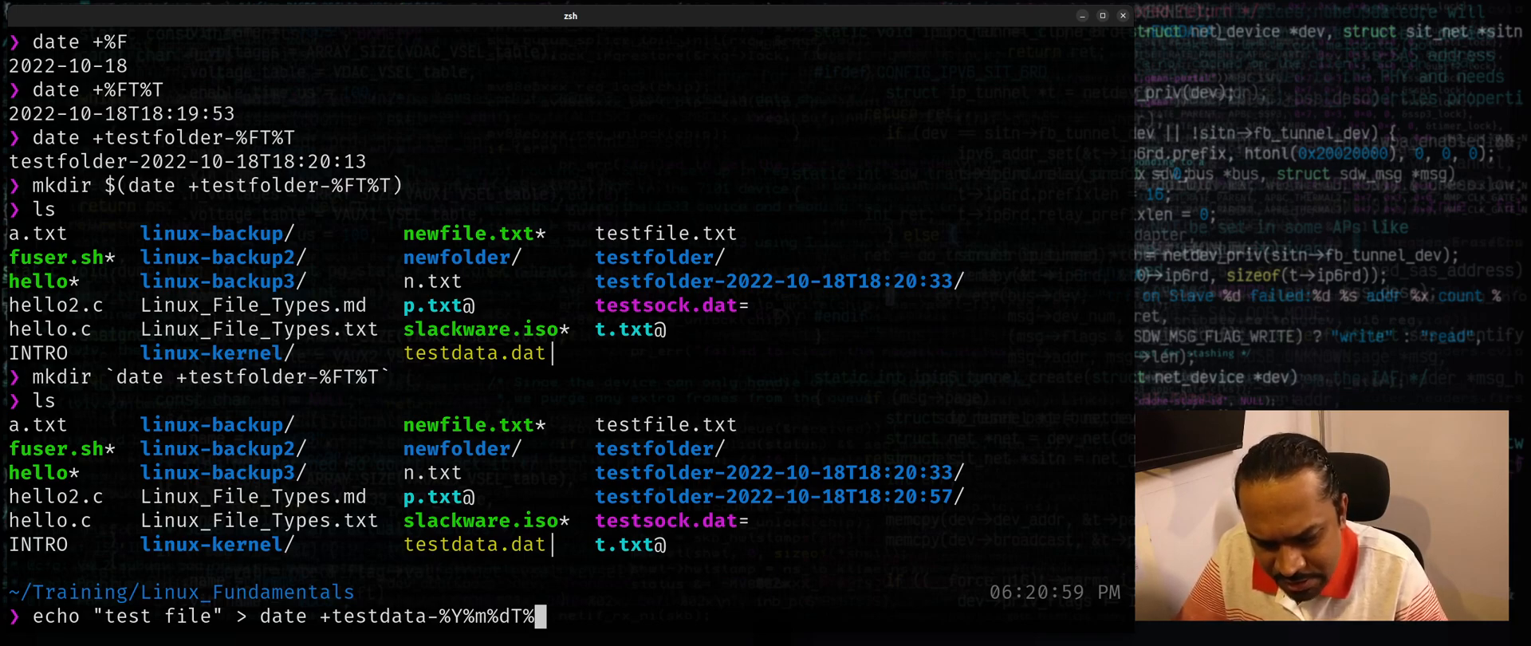
{"action": "type", "text": "H%M%"}
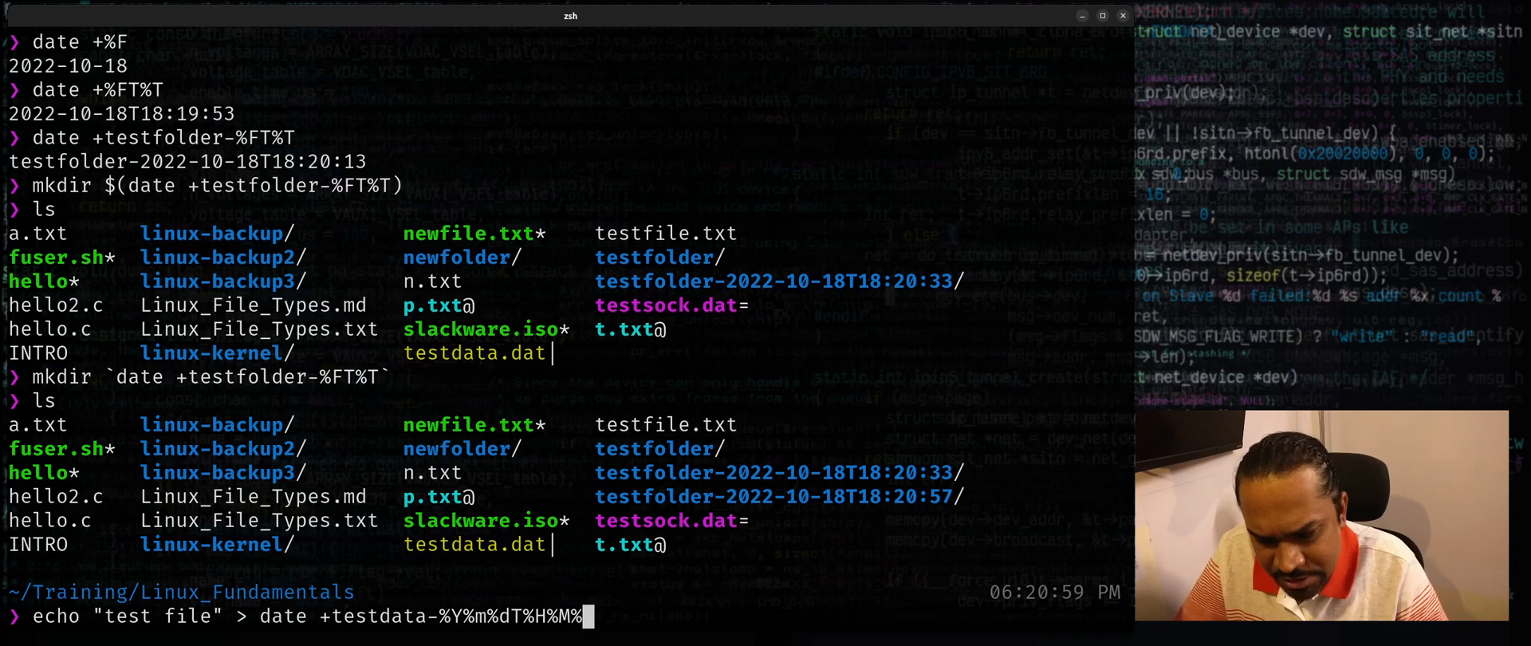
{"action": "type", "text": "S.log"}
{"action": "type", "text": "ls -"}
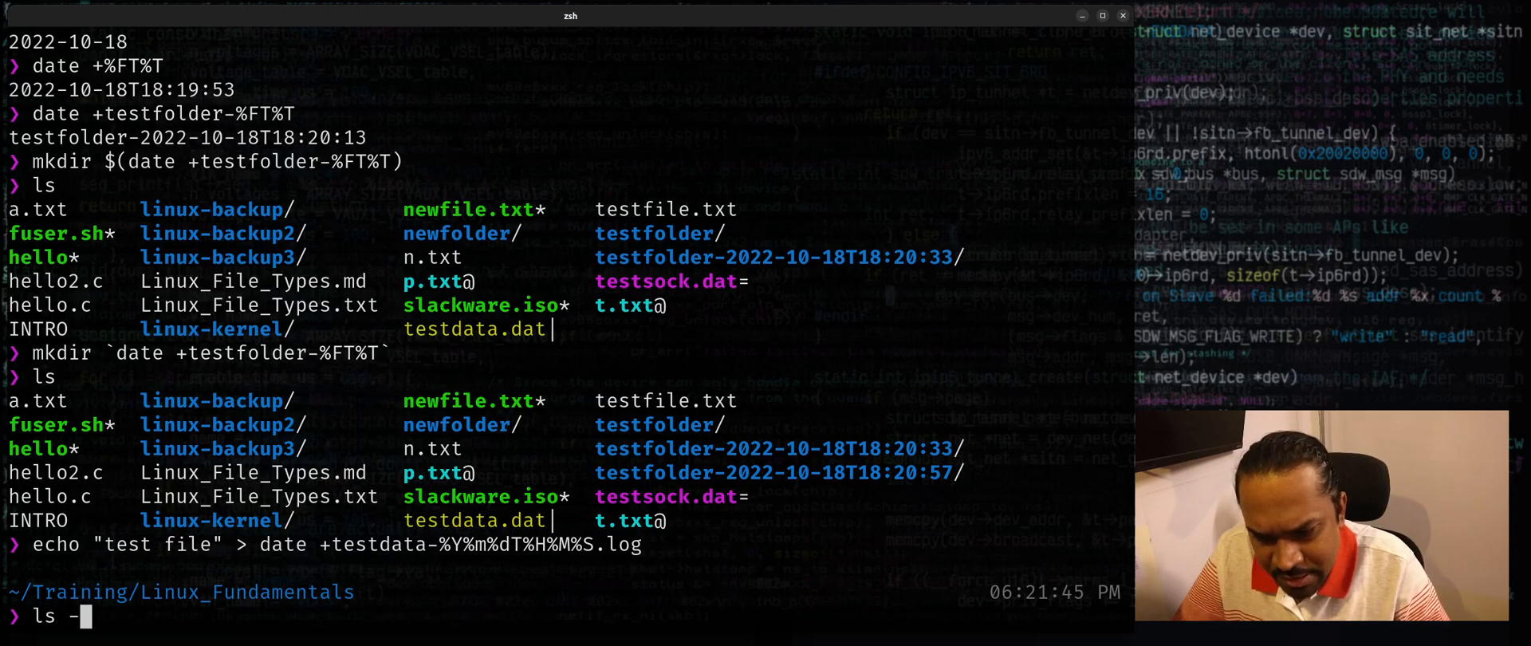
{"action": "key", "text": "Return"}
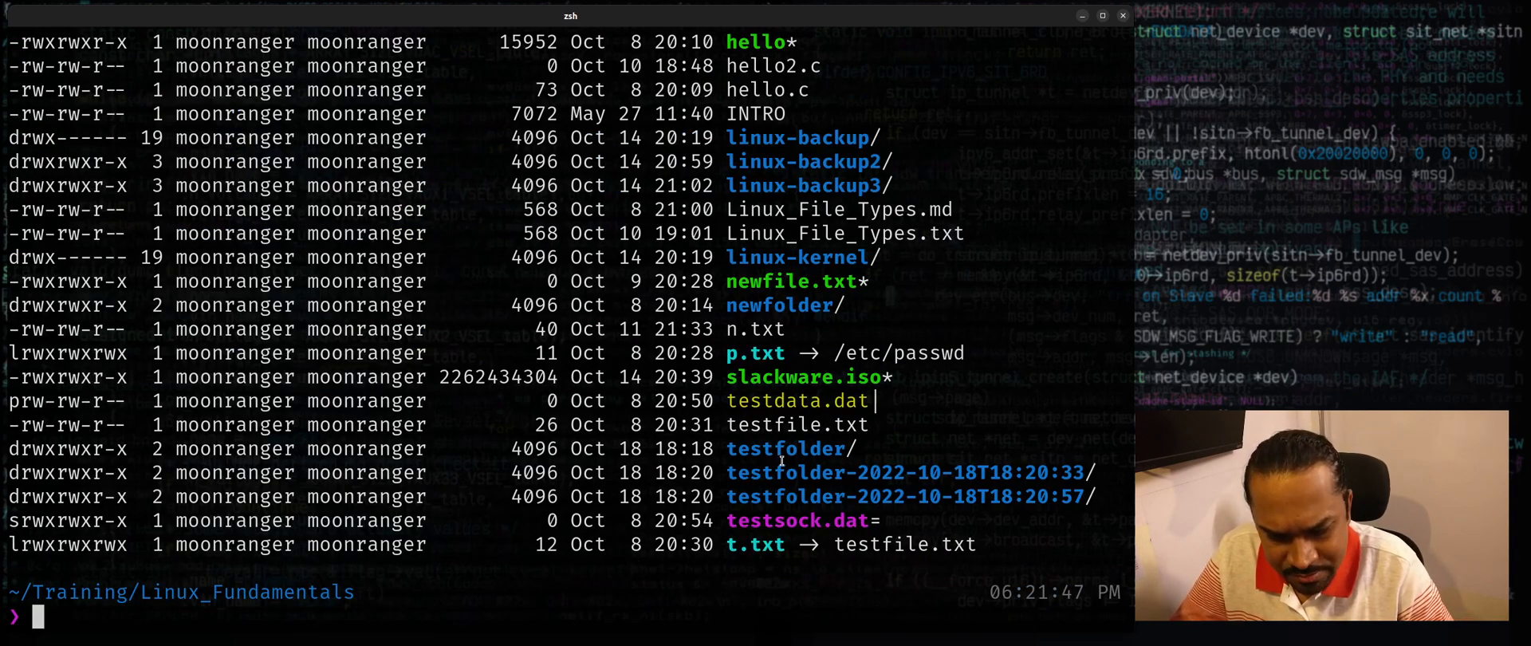
- List the folder revealing a stray file named date, and recall the echo command
{"action": "key", "text": "Return"}
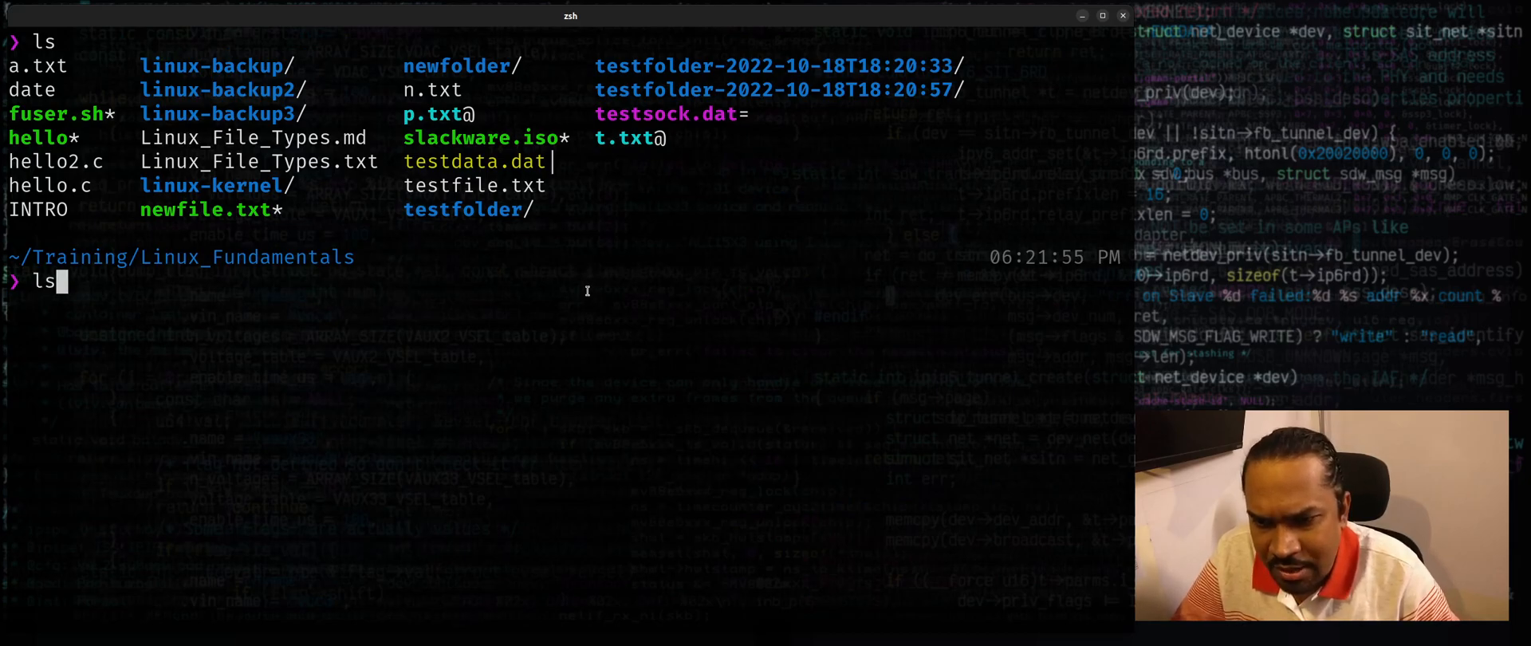
{"action": "type", "text": "echo \"test file\" > date +testdata-%Y%m%dT%H%M%S.log"}
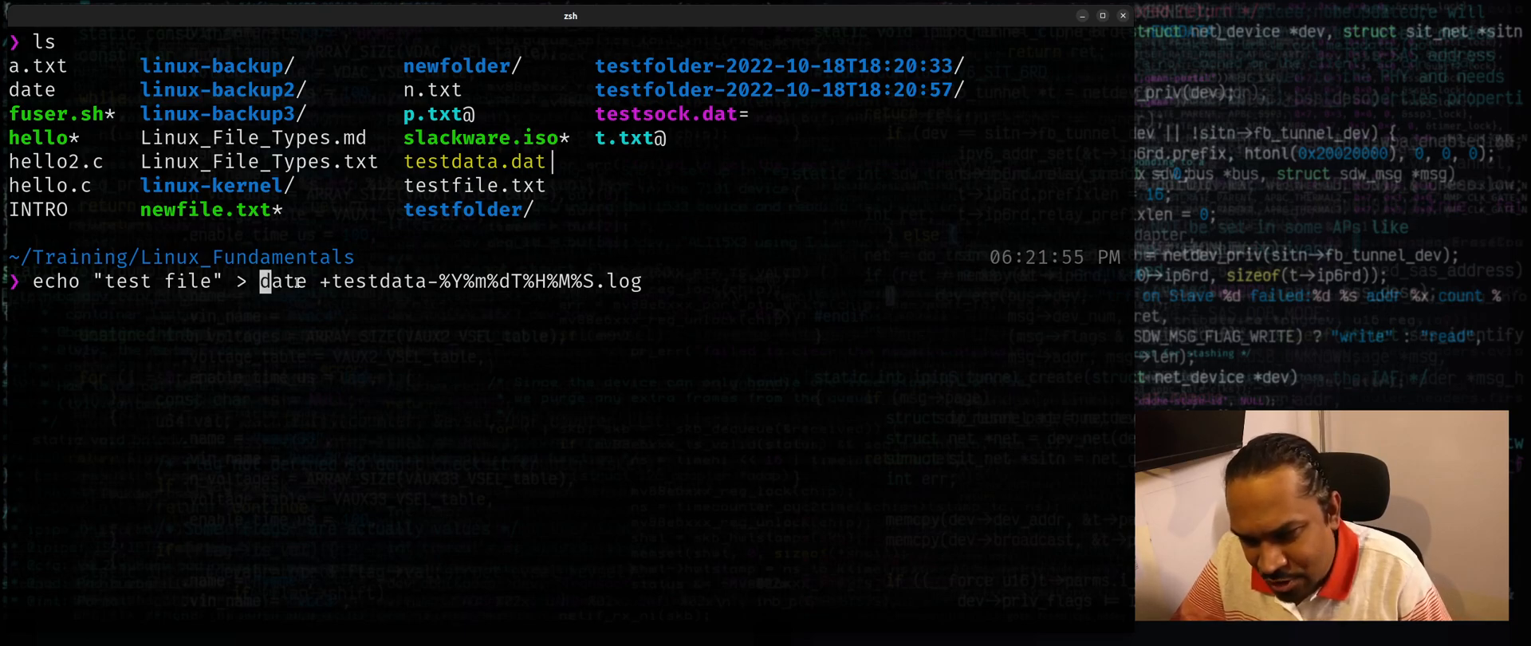
- Wrap the date expression in backticks to create testdata-20221018T182216.log, then list the folder
{"action": "type", "text": "`"}
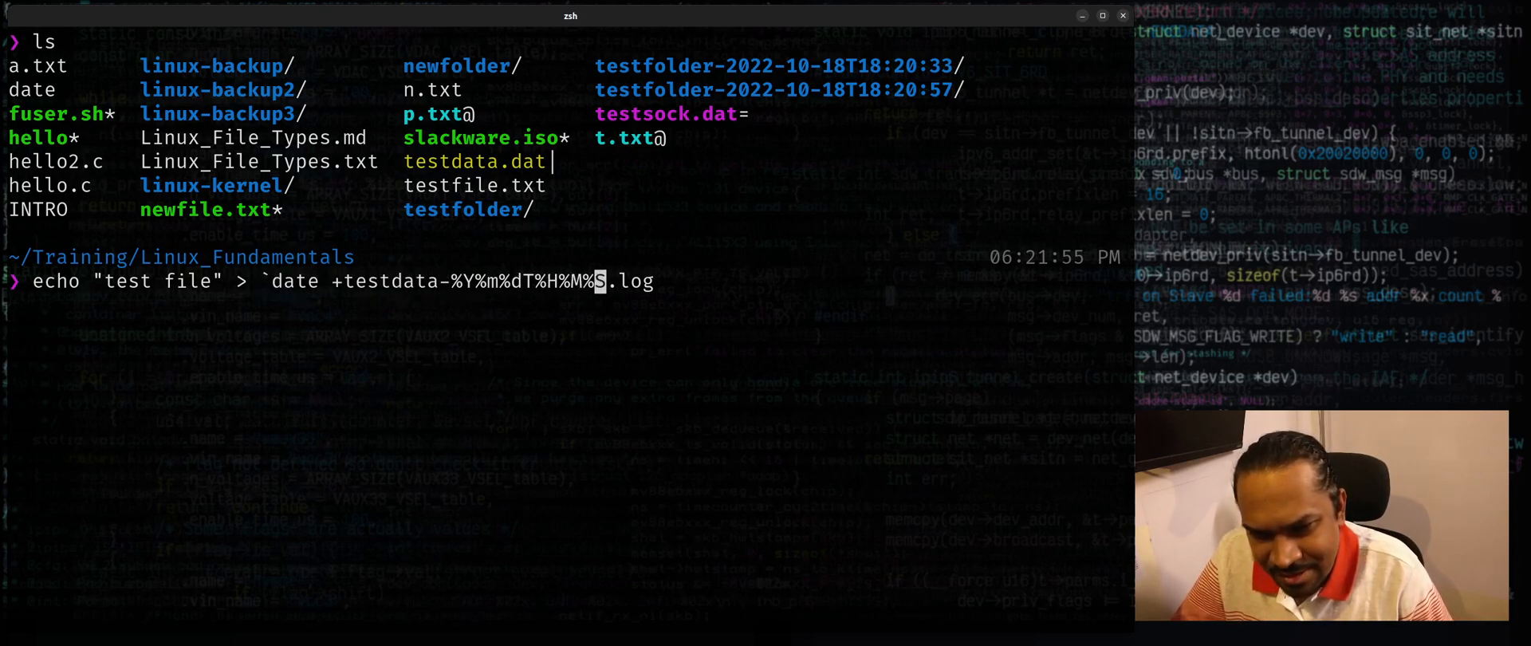
{"action": "type", "text": "`"}
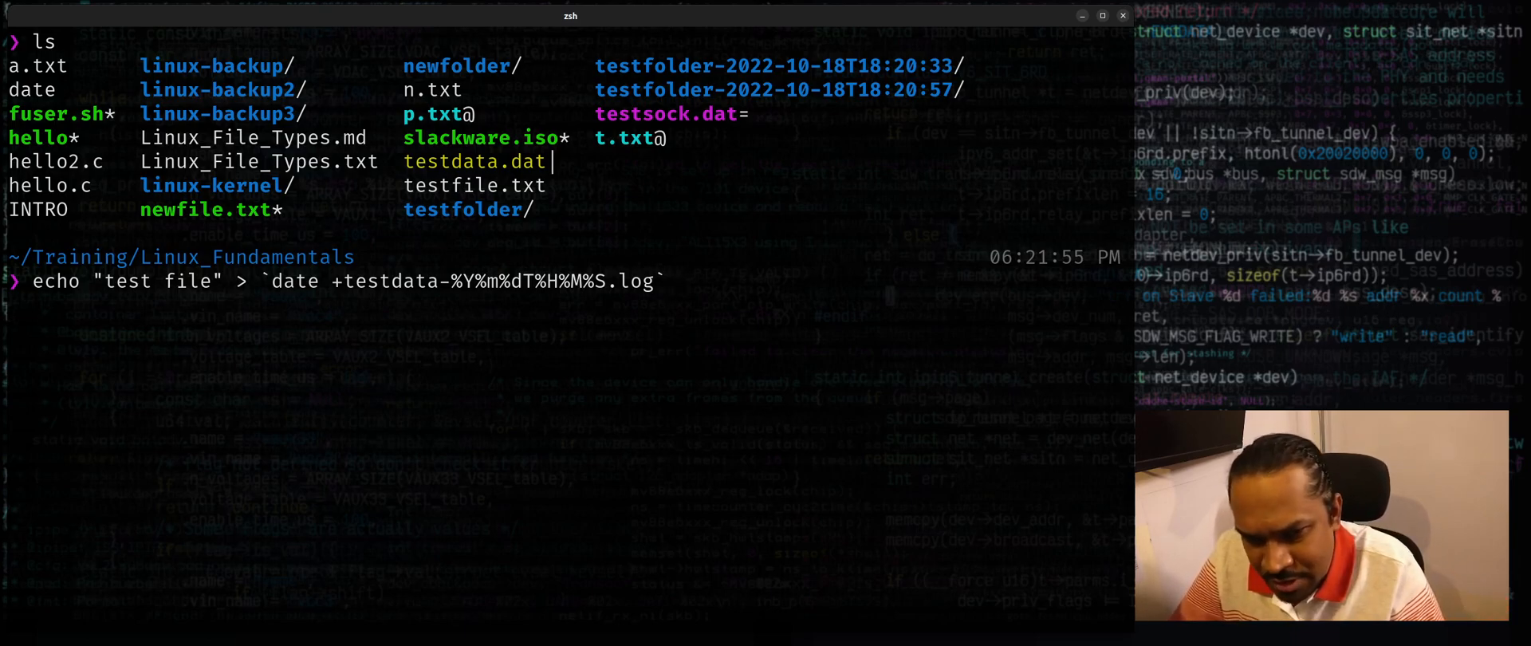
{"action": "key", "text": "Return"}
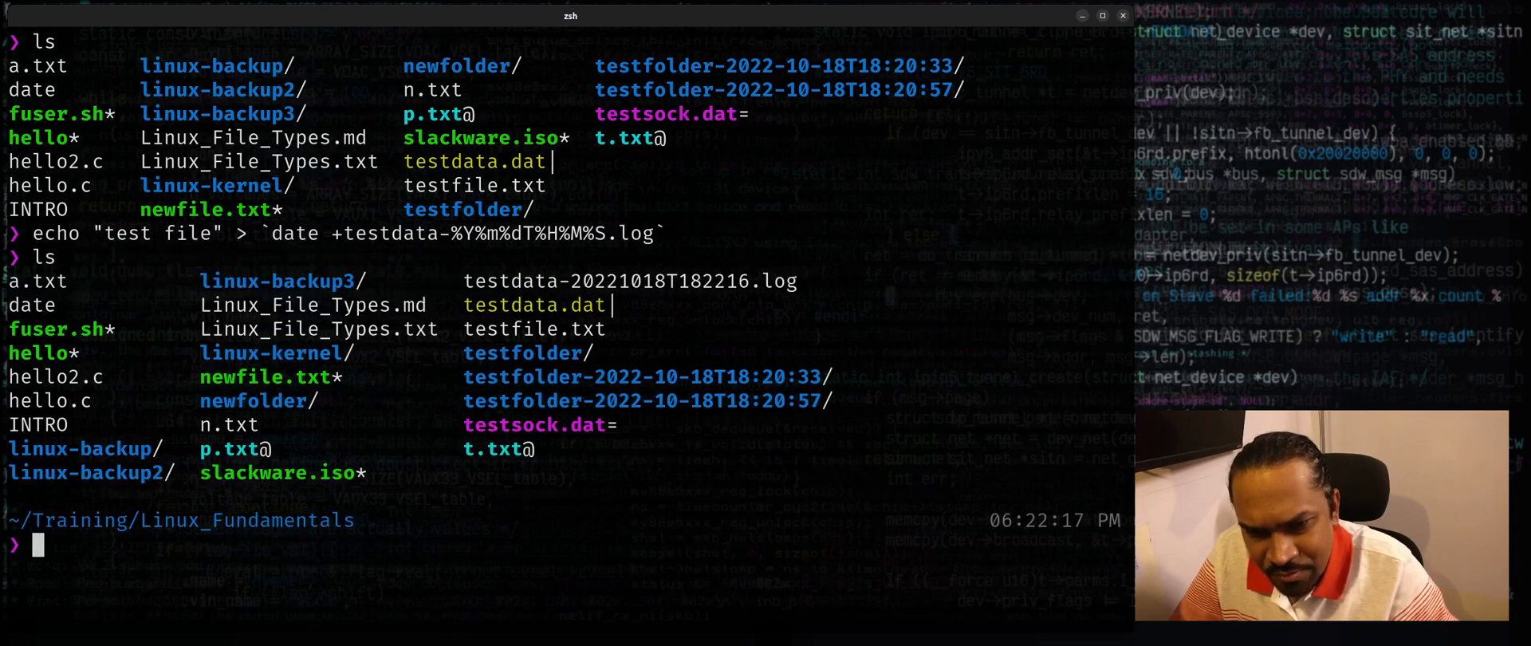
{"action": "double_click", "coordinate": [492, 280]}
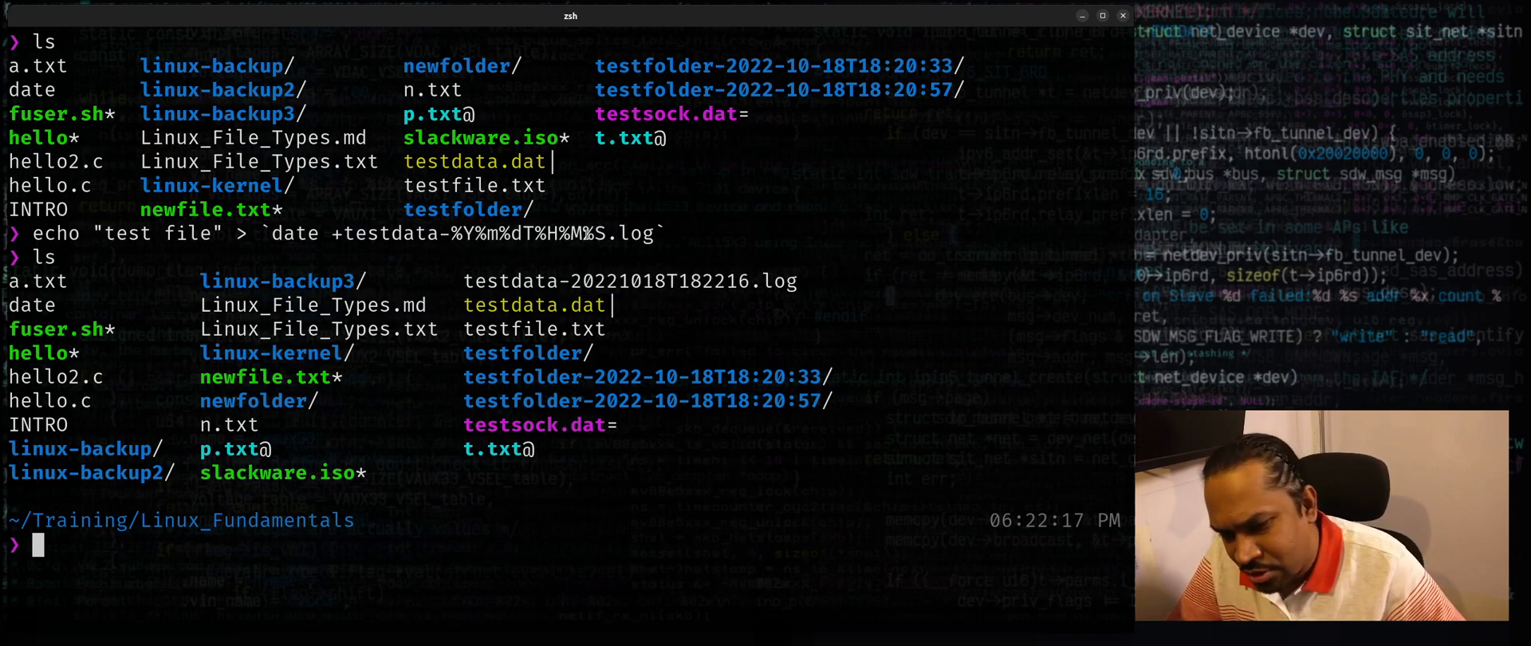
- Show the date command's help text in a pager with date --help | less
{"action": "type", "text": "date"}
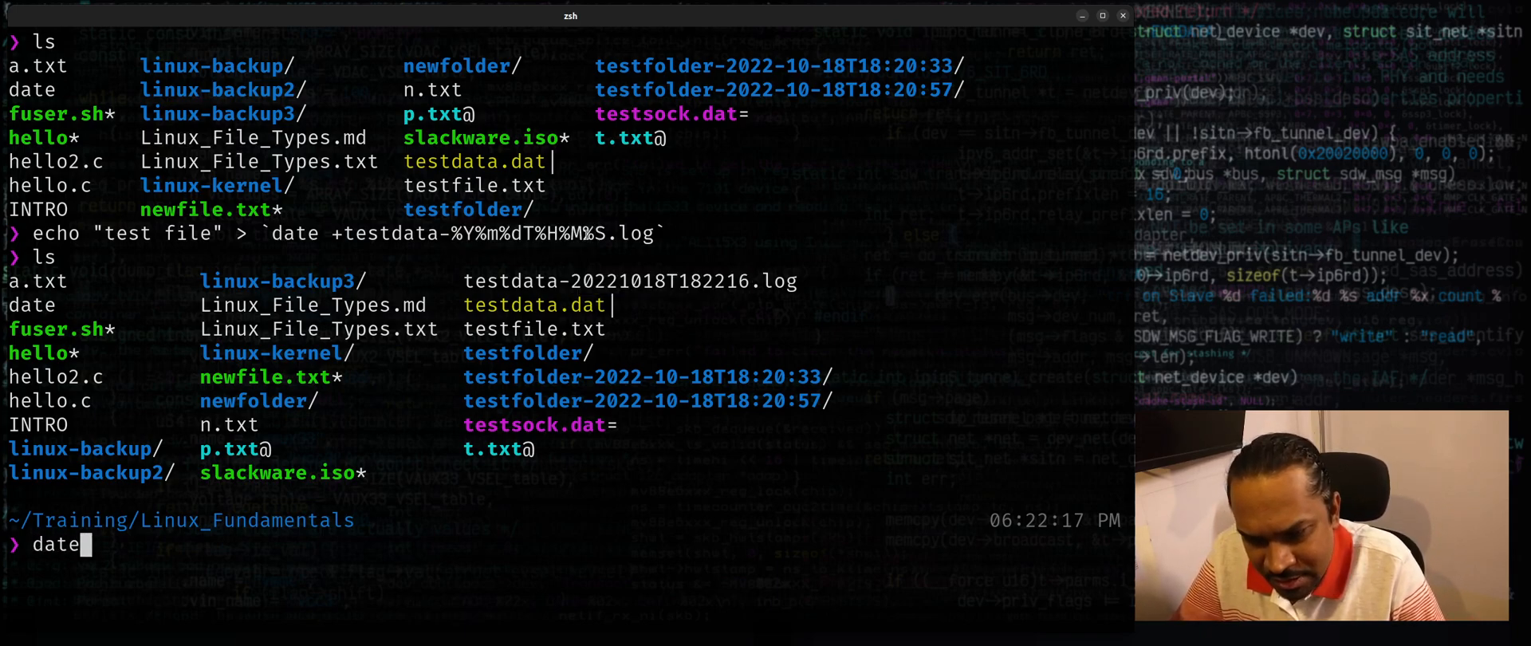
{"action": "type", "text": "--hel"}
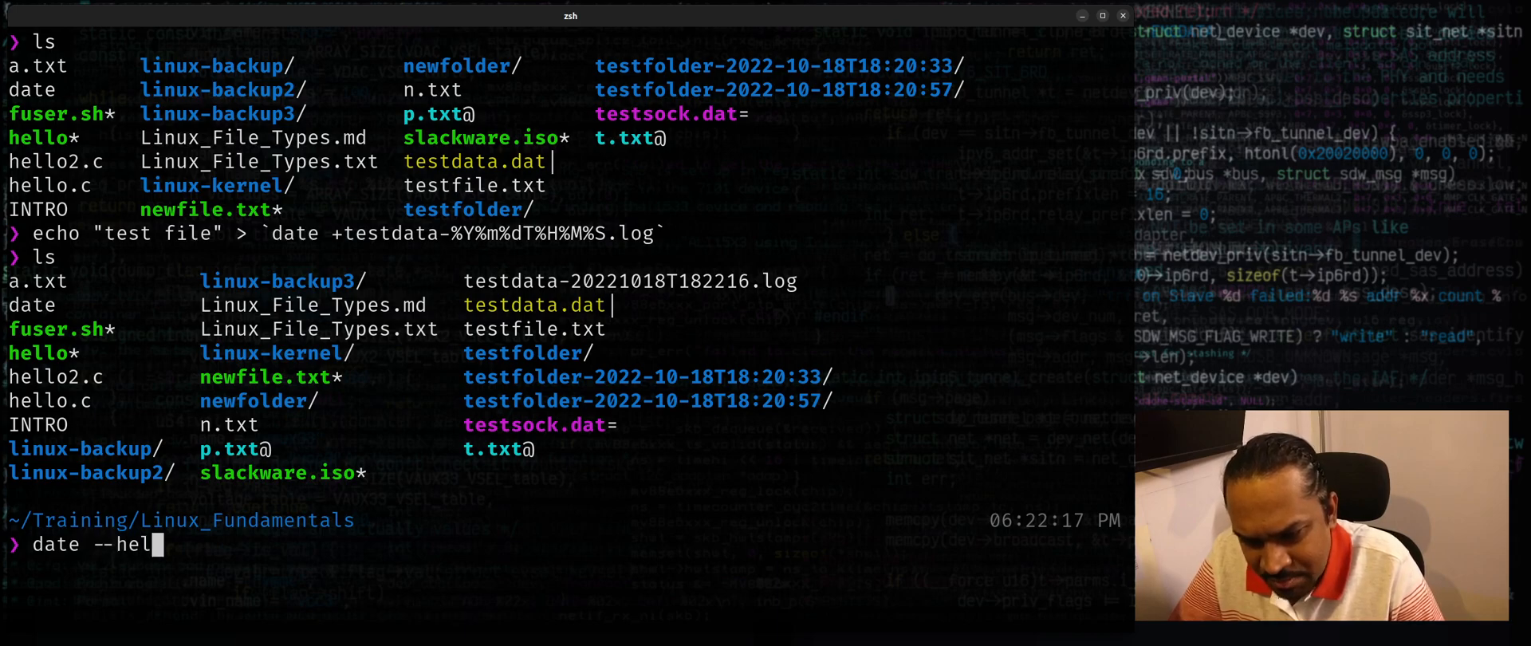
{"action": "type", "text": "p"}
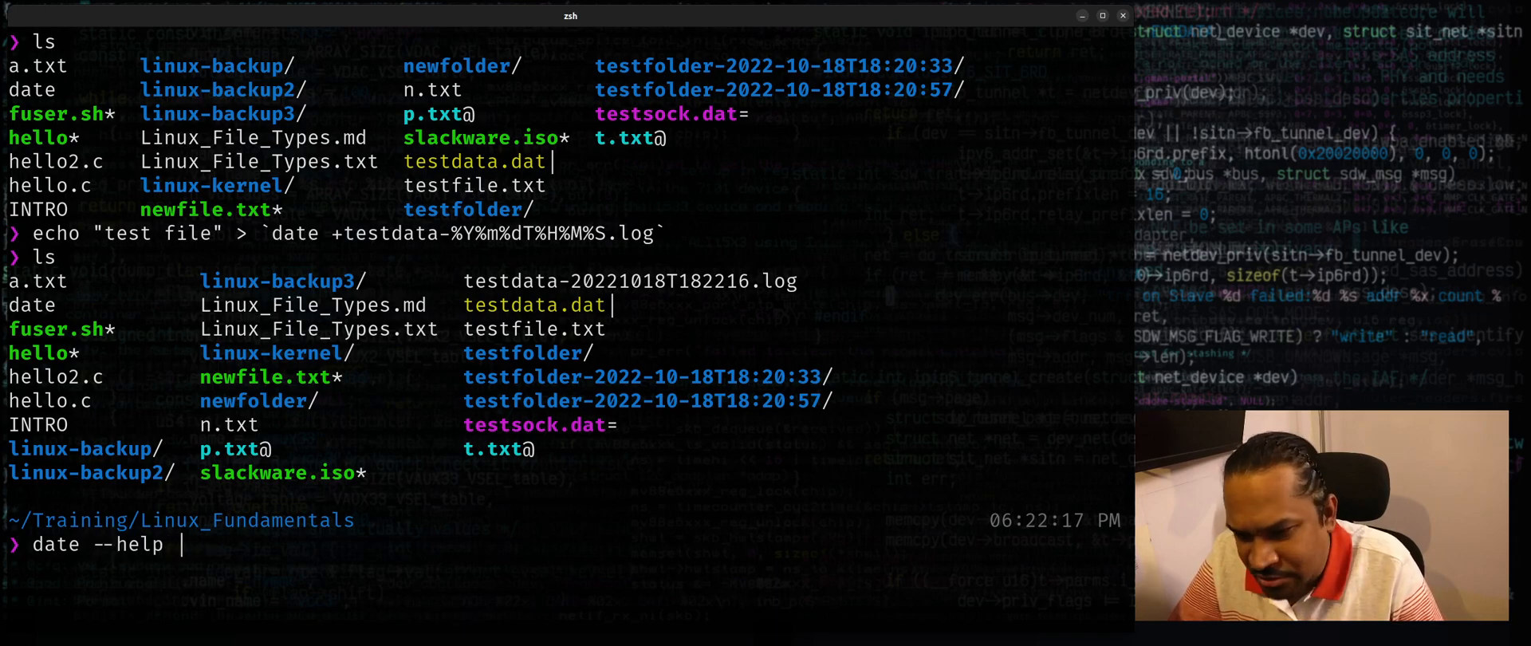
{"action": "key", "text": "Return"}
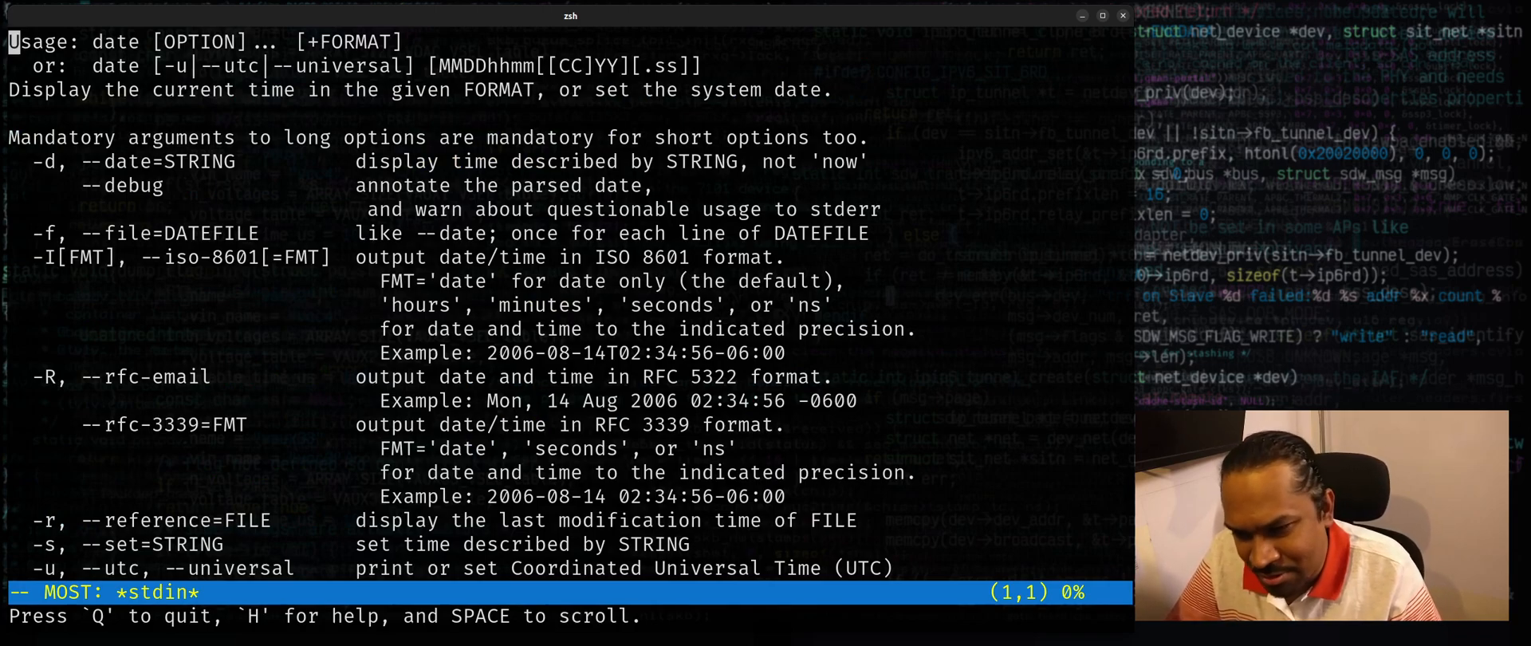
- Scroll through the FORMAT sequence list, then quit less with q
{"action": "scroll", "scroll_direction": "down", "scroll_amount": 3}
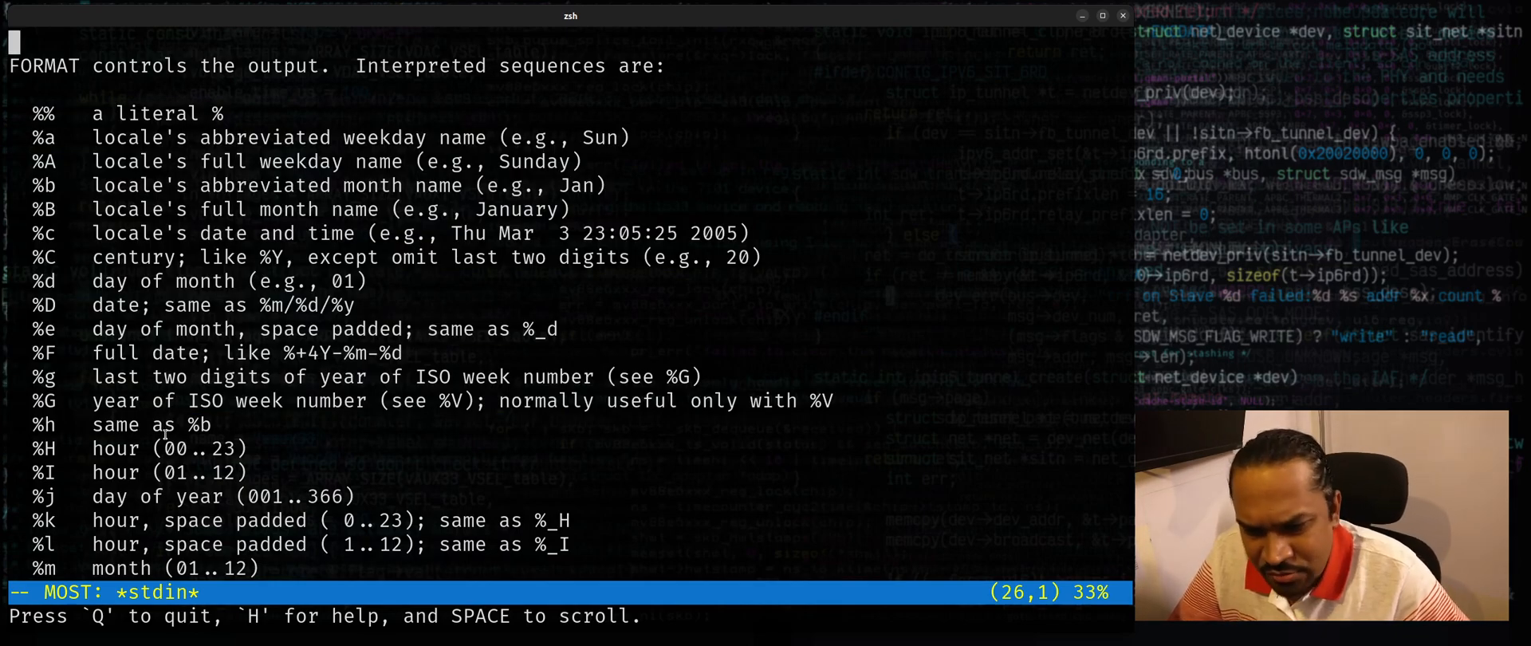
{"action": "scroll", "scroll_direction": "down", "scroll_amount": 3}
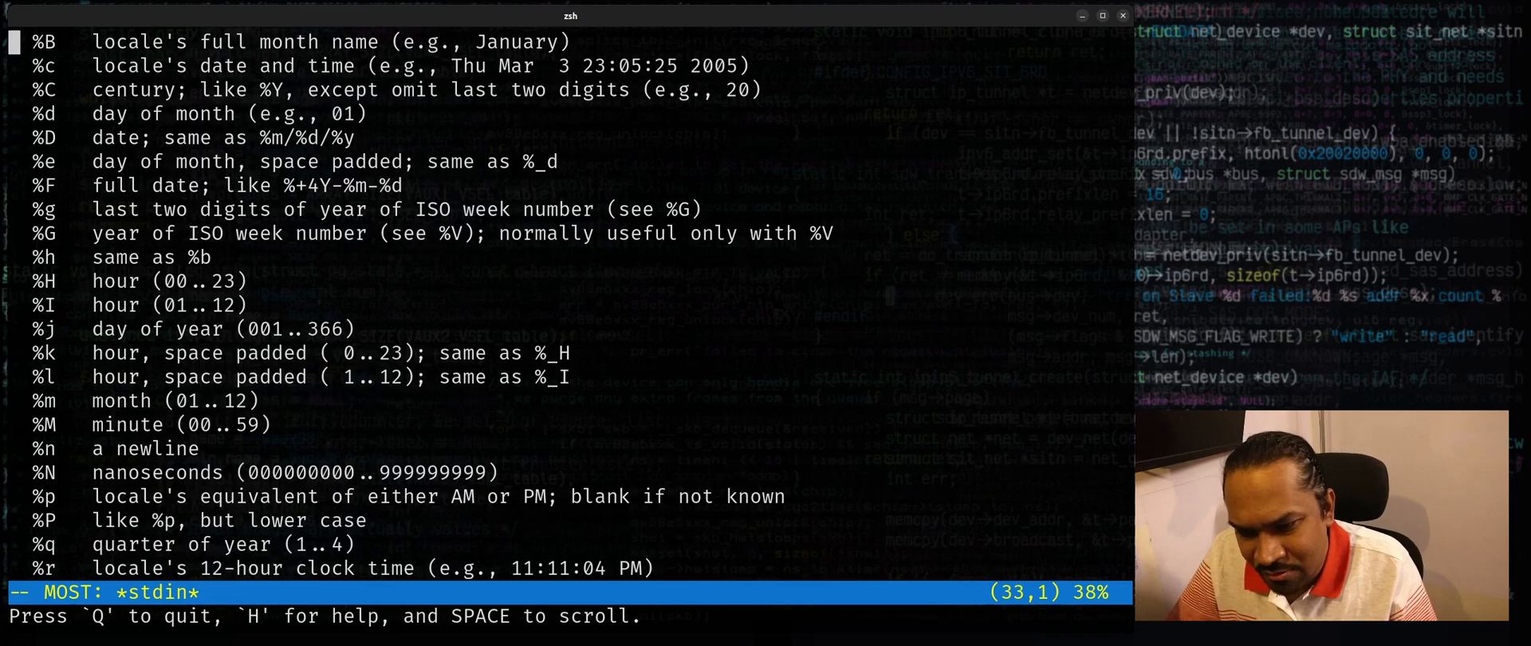
{"action": "scroll", "scroll_direction": "down", "scroll_amount": 3}
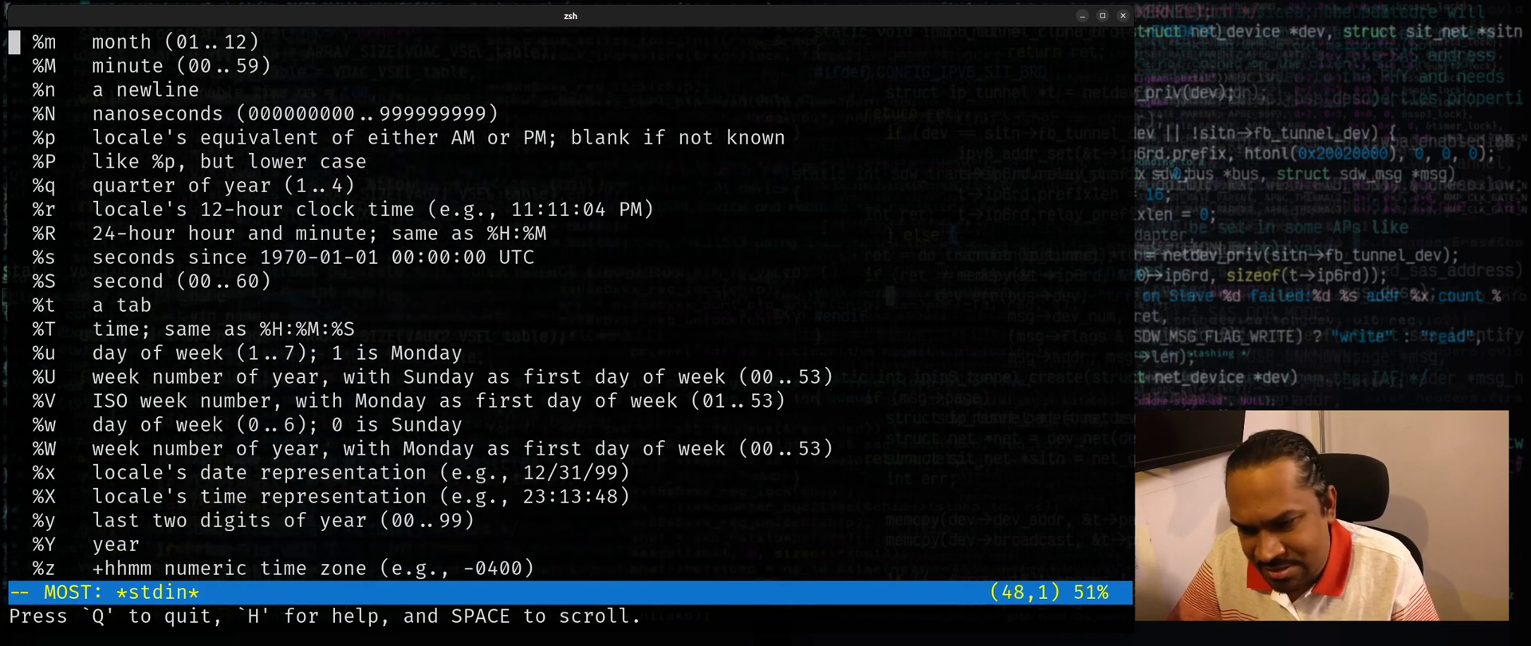
{"action": "key", "text": "q"}
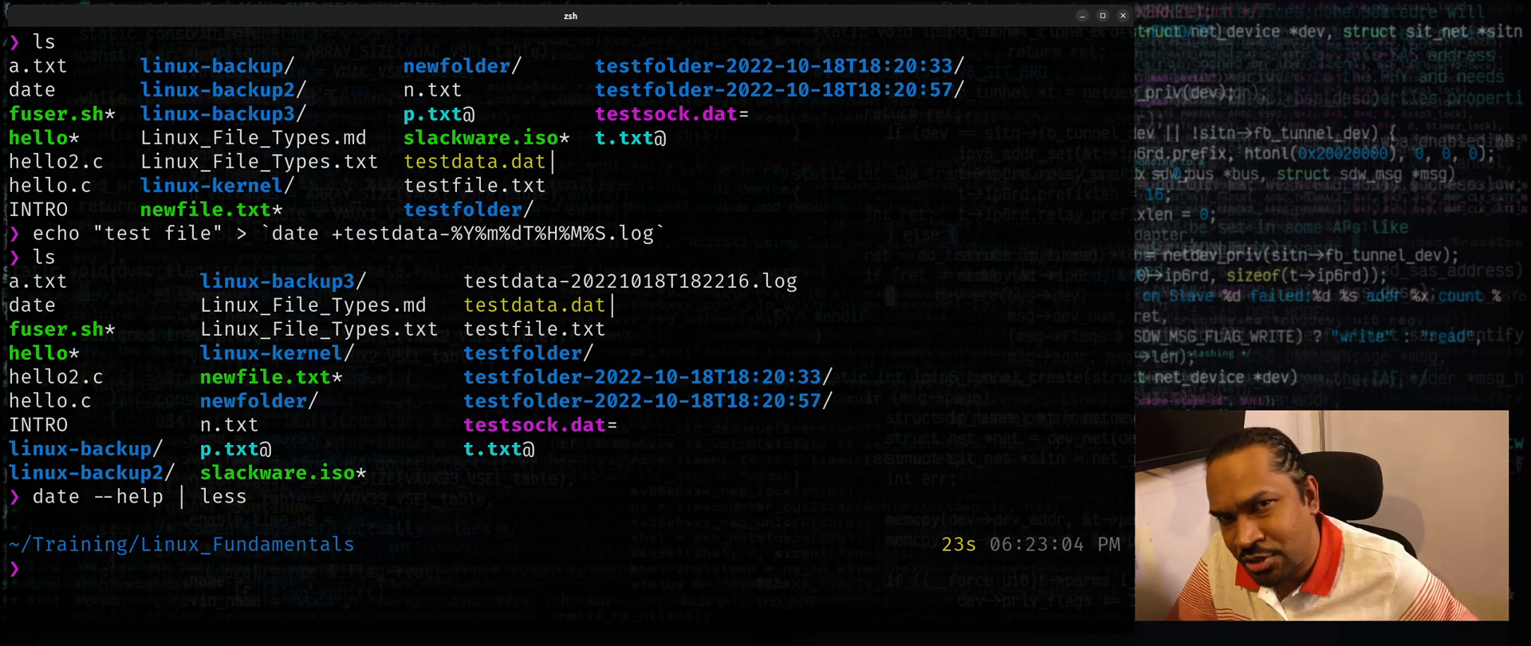
{"action": "mouse_move", "coordinate": [228, 46]}
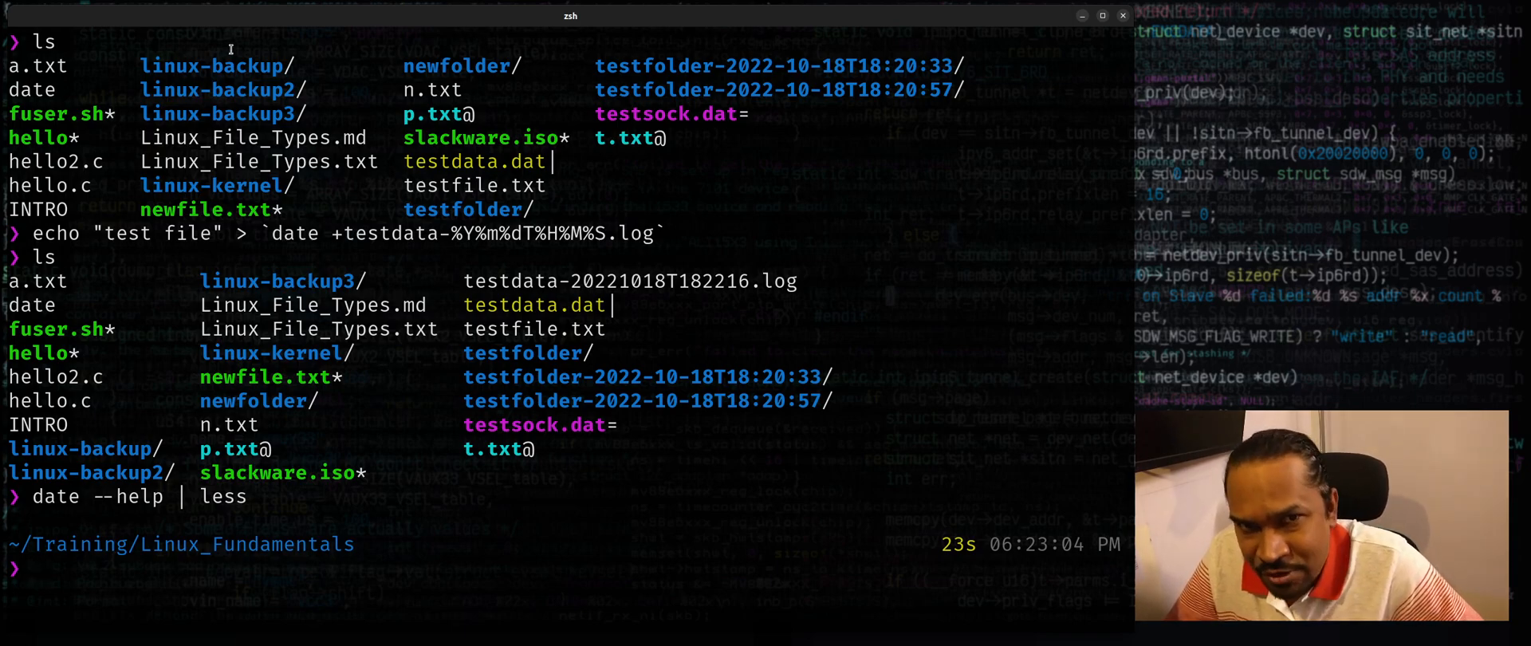